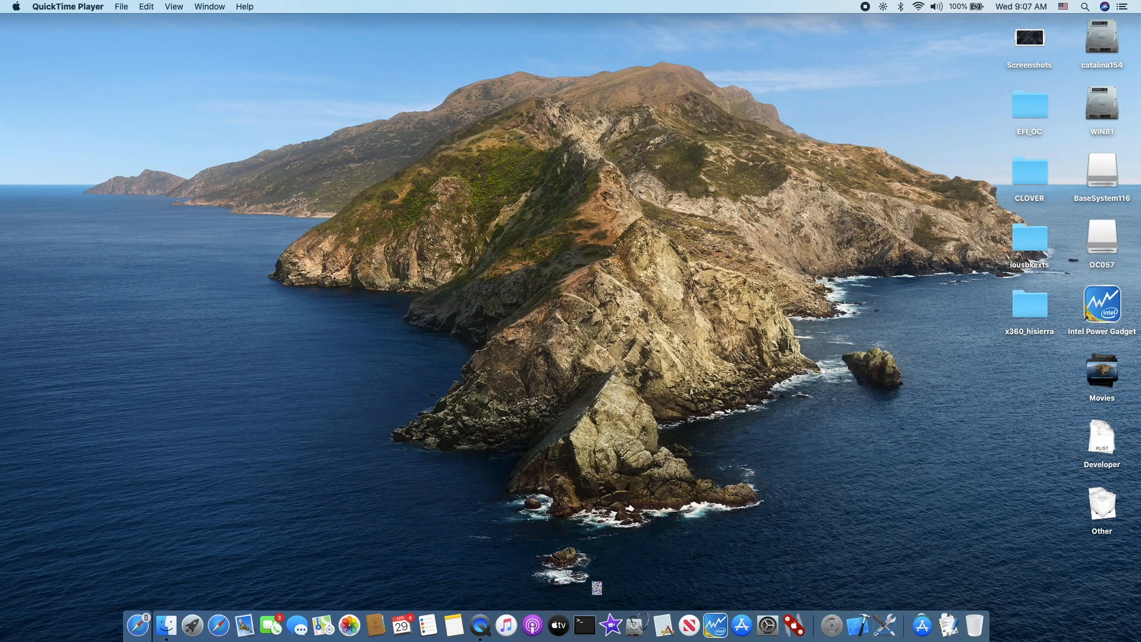
Launch Terminal and run sudo diskutil mount /dev/disk0s1 to mount the EFI partition.
click(585, 624)
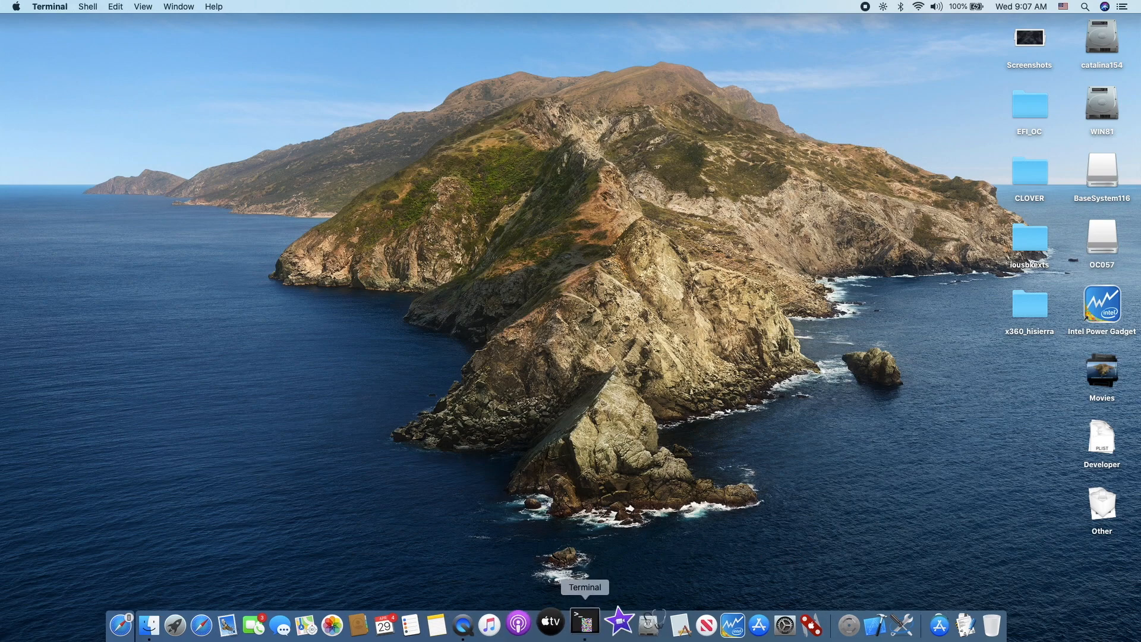
click(584, 624)
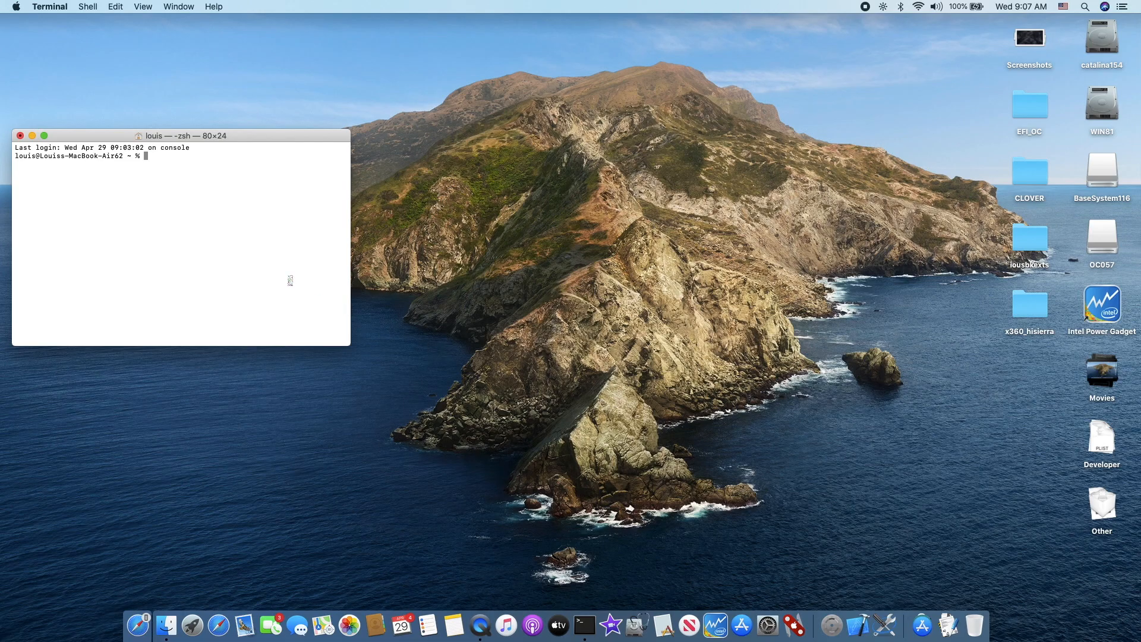
text(sudo diskutil mount /dev/disk0s1)
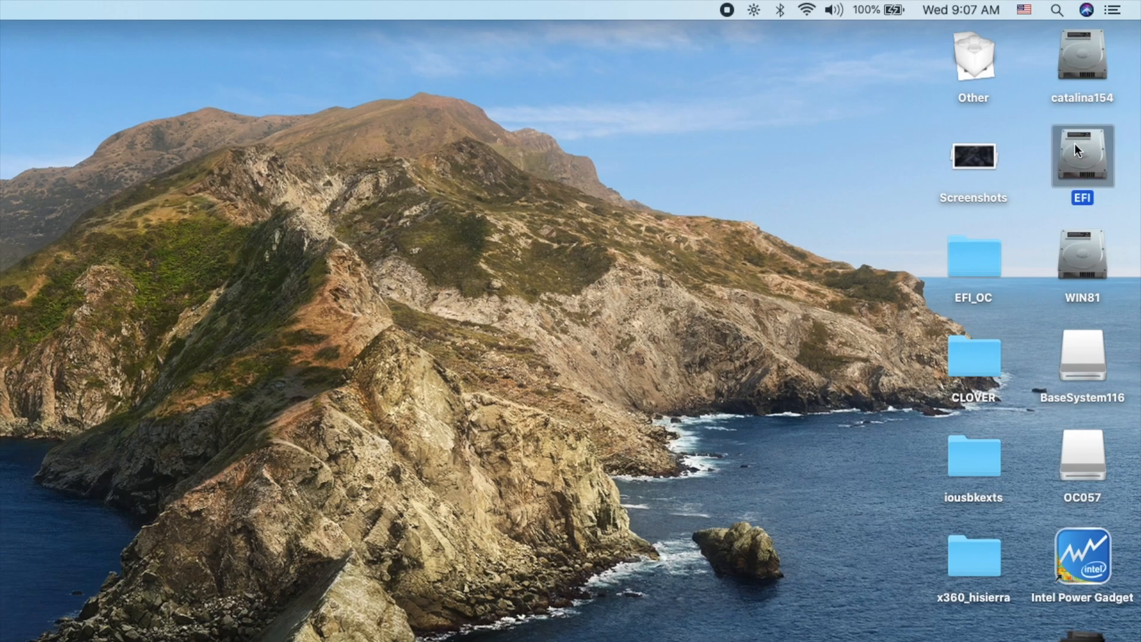
Browse into the EFI volume's EFI folder showing APPLE, Boot, CLOVER, Microsoft, OC and Resources.
double_click(1082, 155)
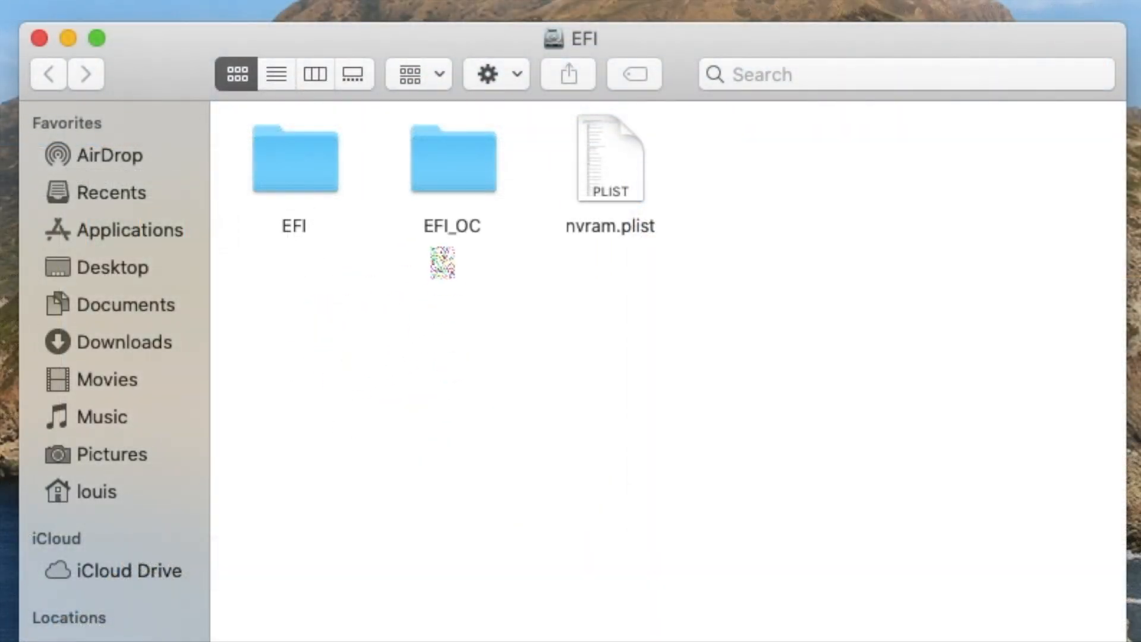
click(294, 158)
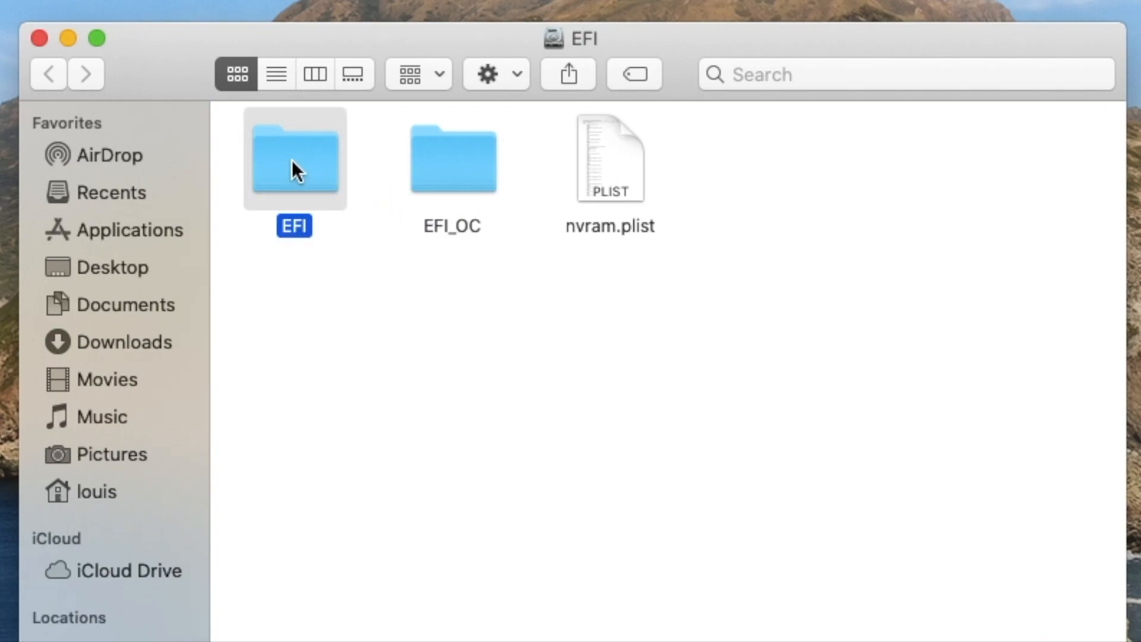
double_click(294, 158)
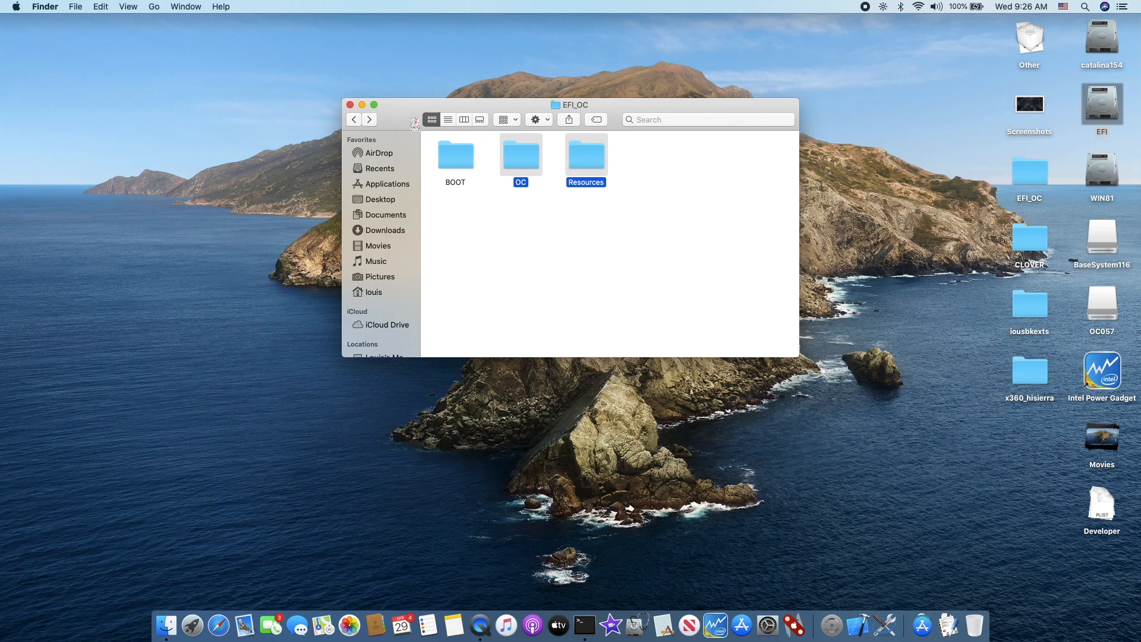
click(354, 119)
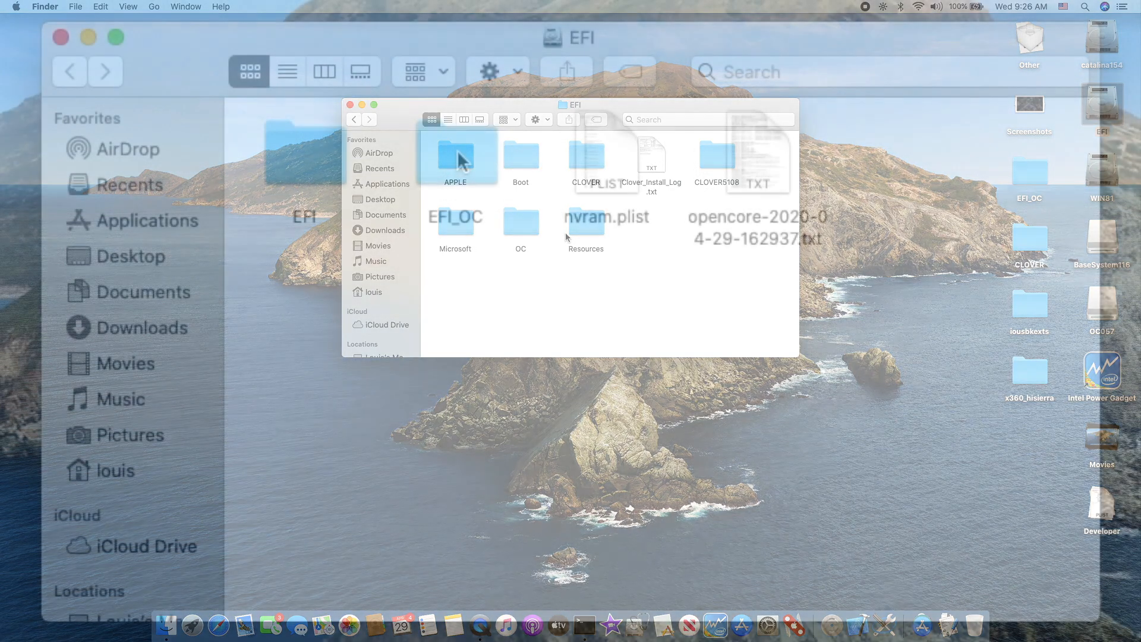
Inspect BOOTx64.efi inside EFI_OC > BOOT, then return to the EFI volume's top level.
double_click(455, 223)
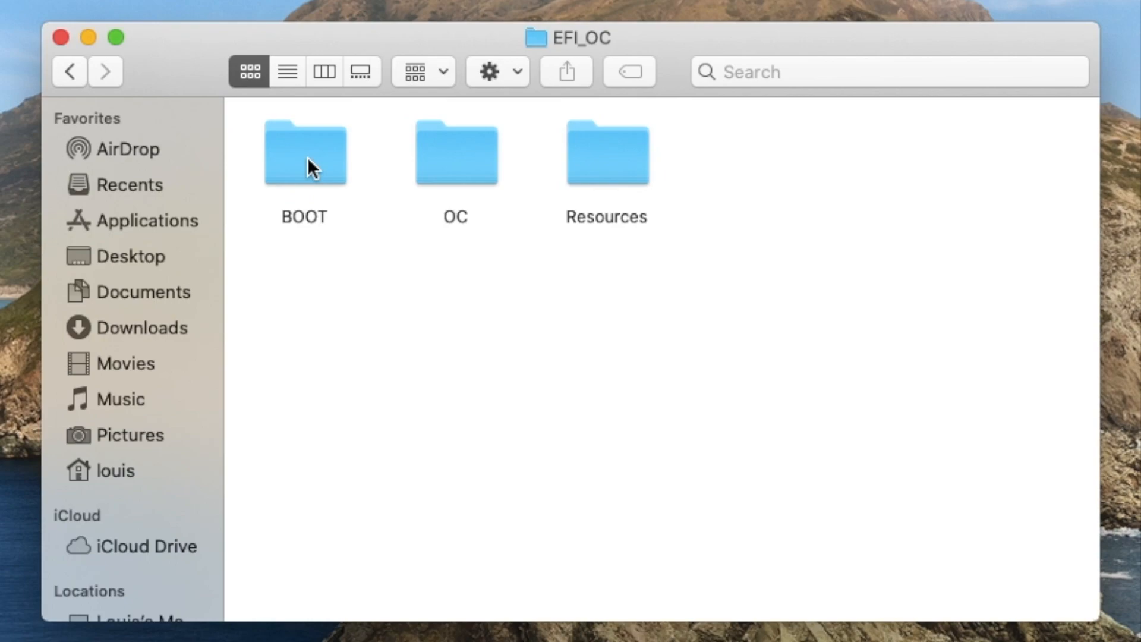
double_click(304, 151)
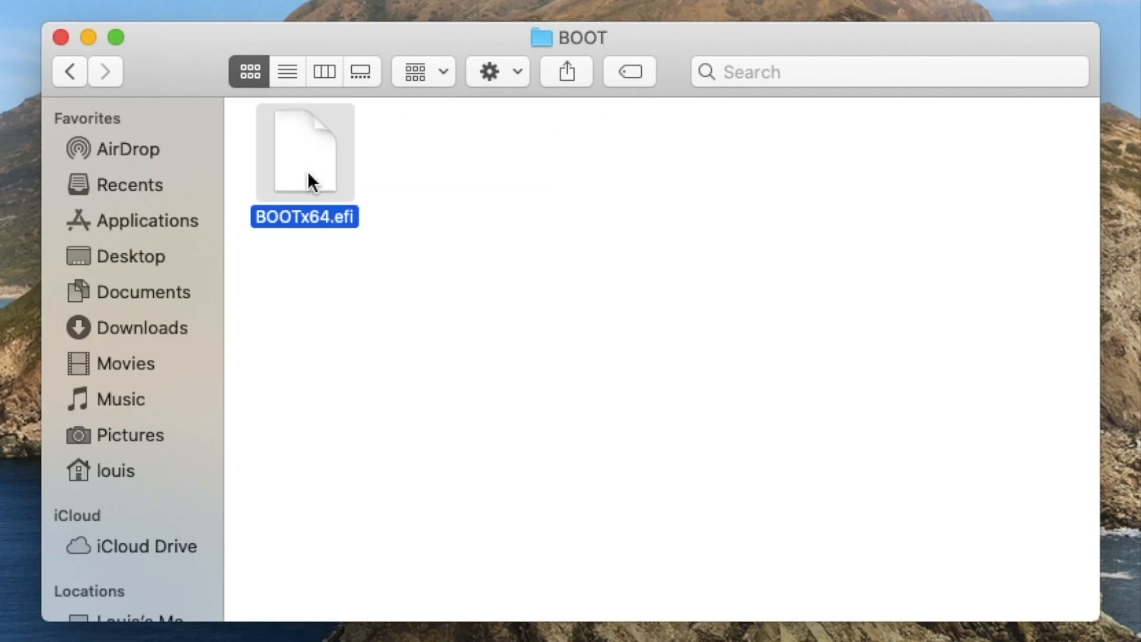
right_click(304, 151)
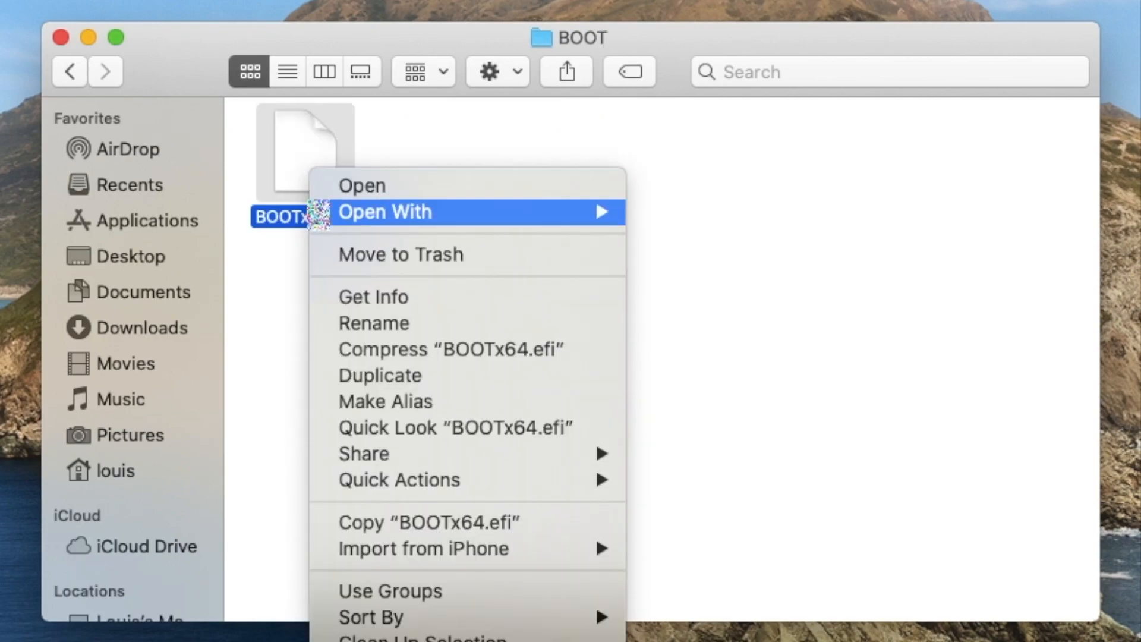
click(336, 532)
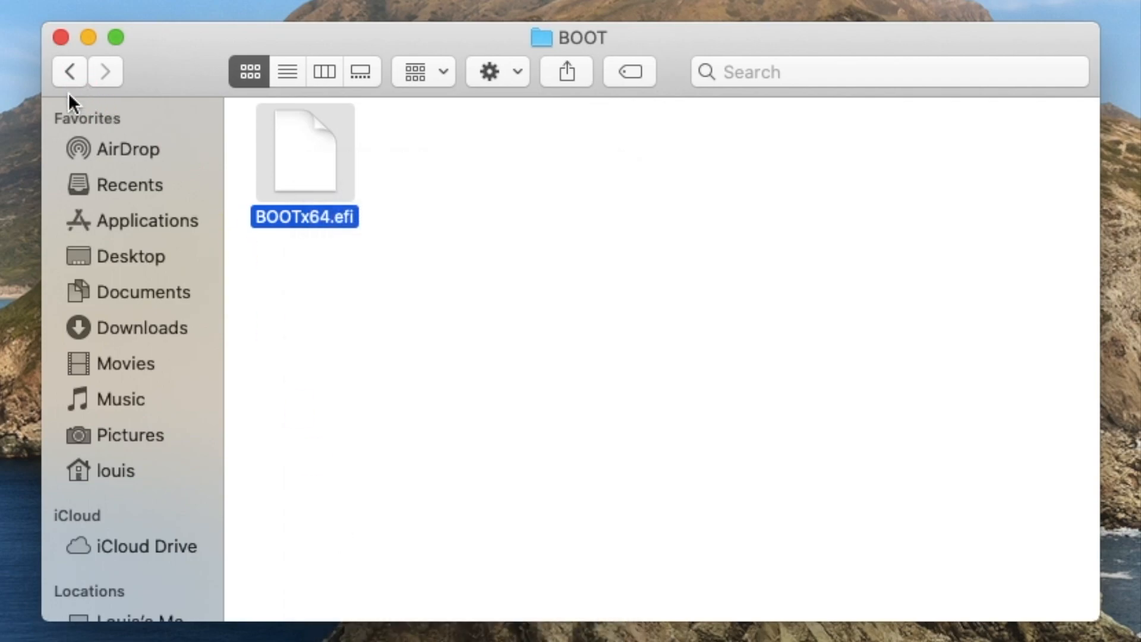
click(69, 71)
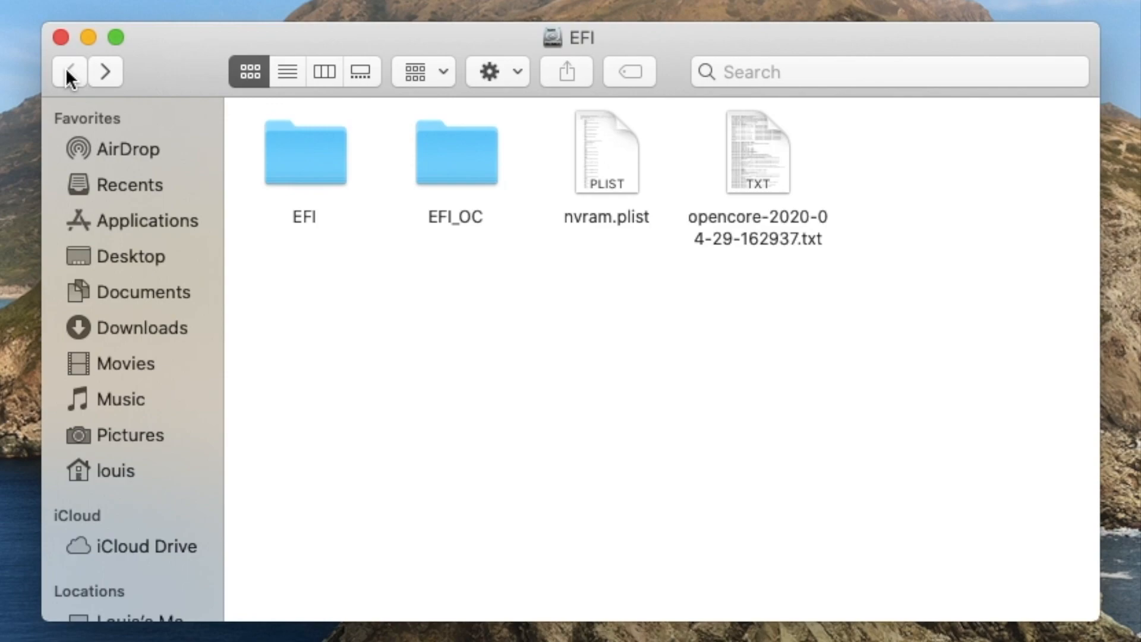
Rename BOOTX64.efi in EFI/Boot to BOOTX645112.efi.
click(305, 151)
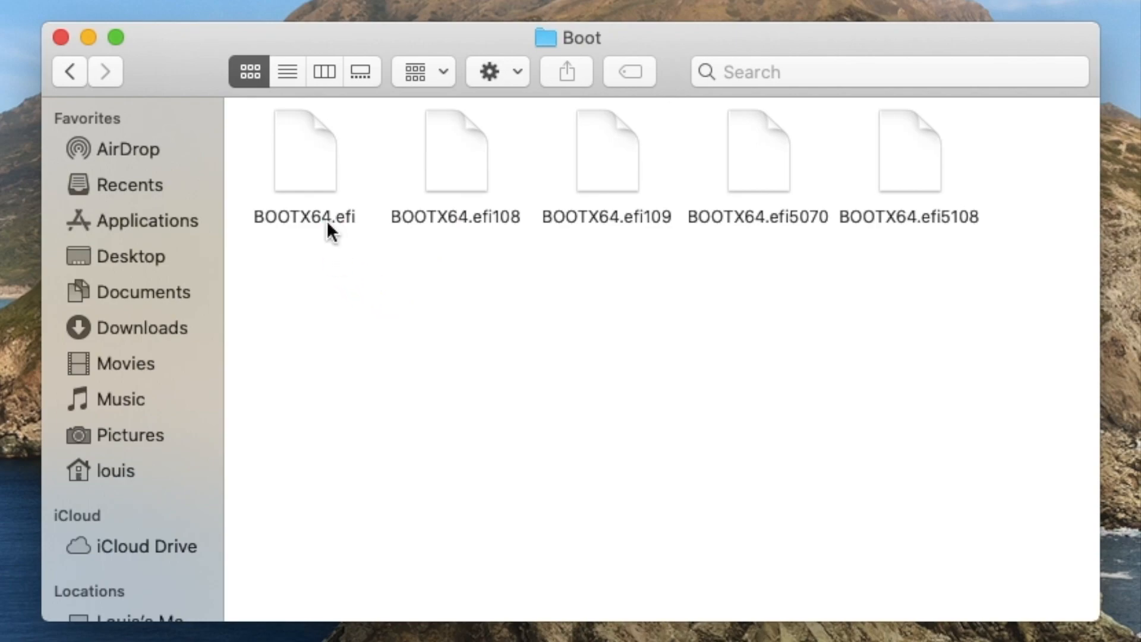
click(304, 151)
text(5)
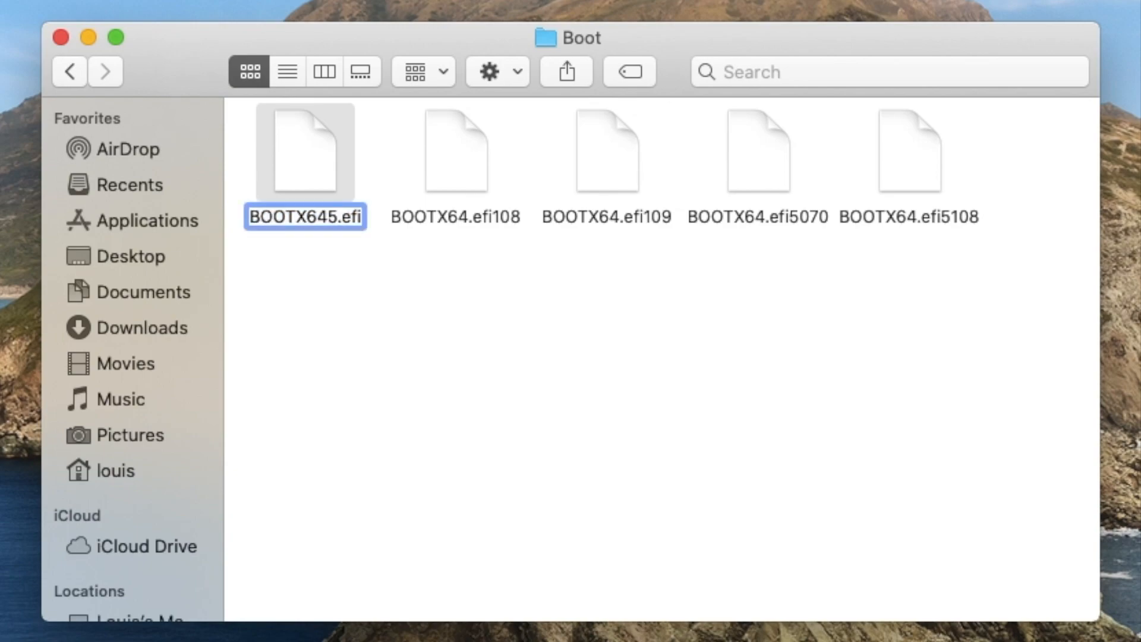
text(112)
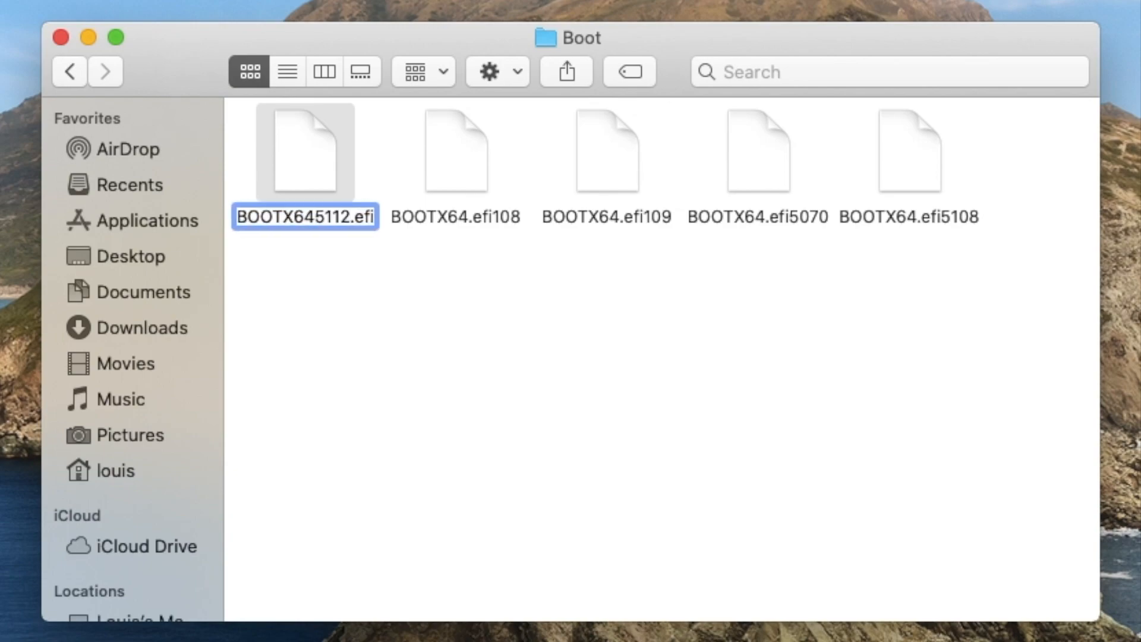
click(305, 216)
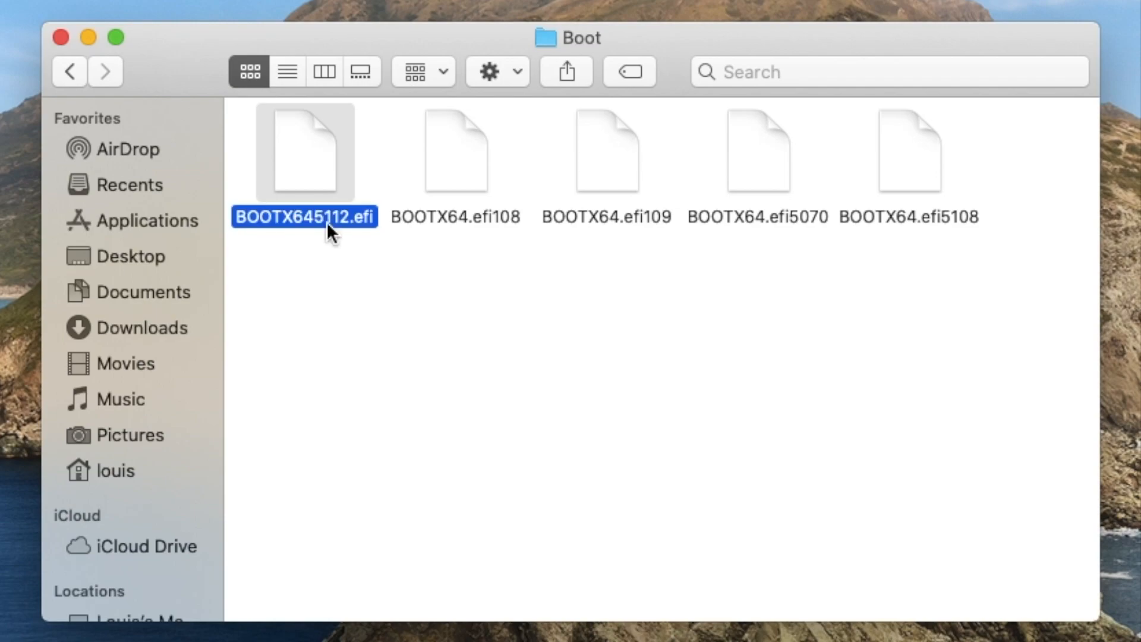
click(351, 371)
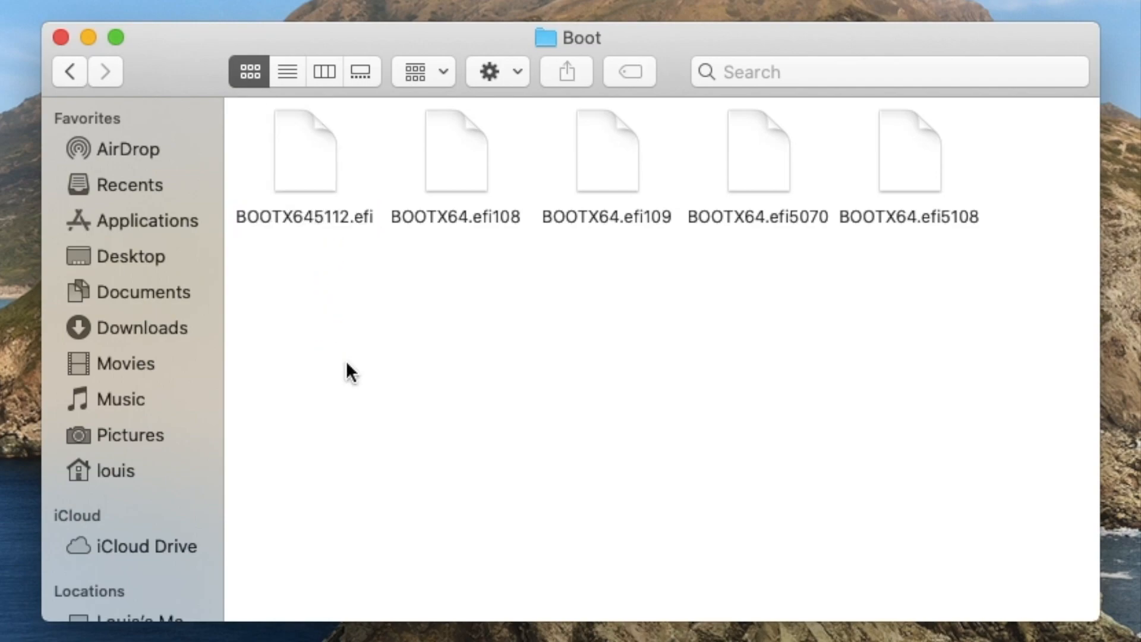
right_click(351, 369)
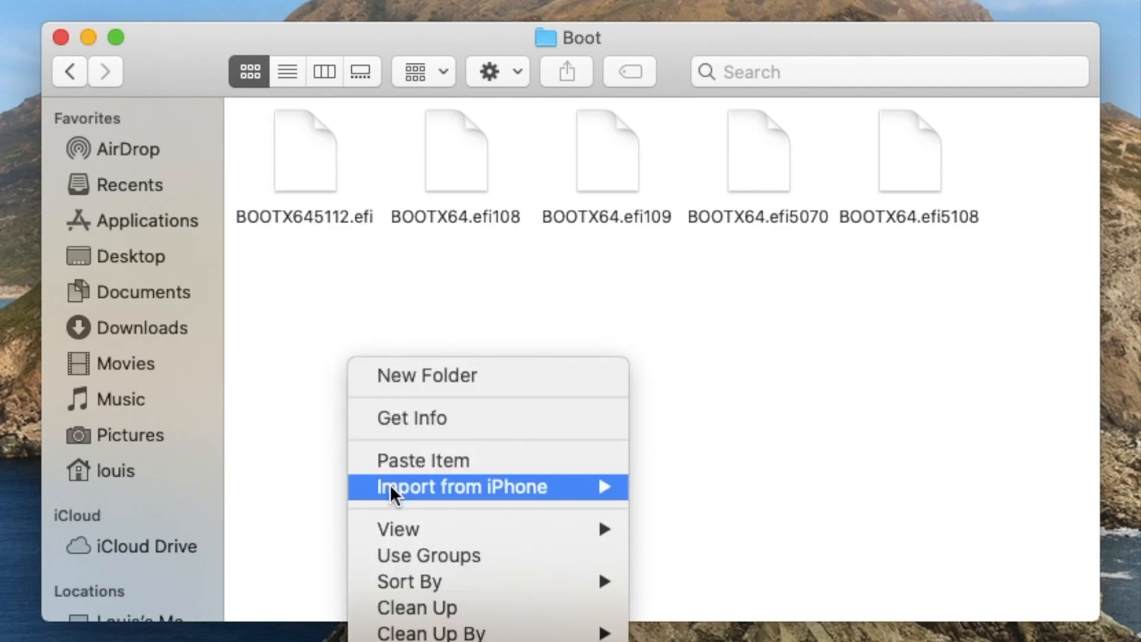
click(422, 458)
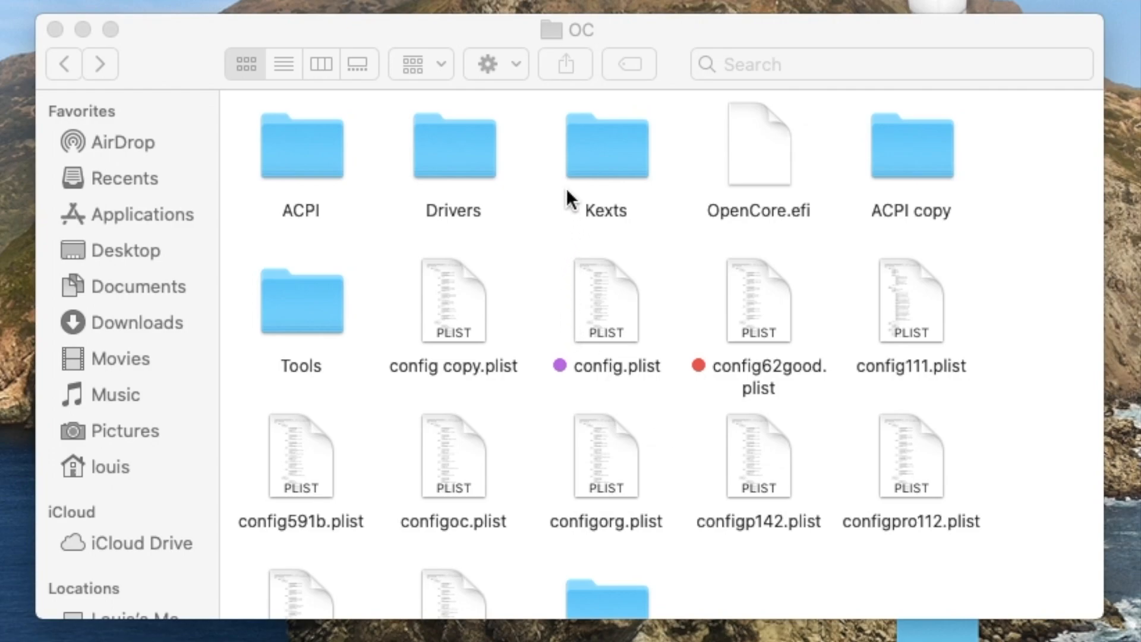
mouse_move(504, 407)
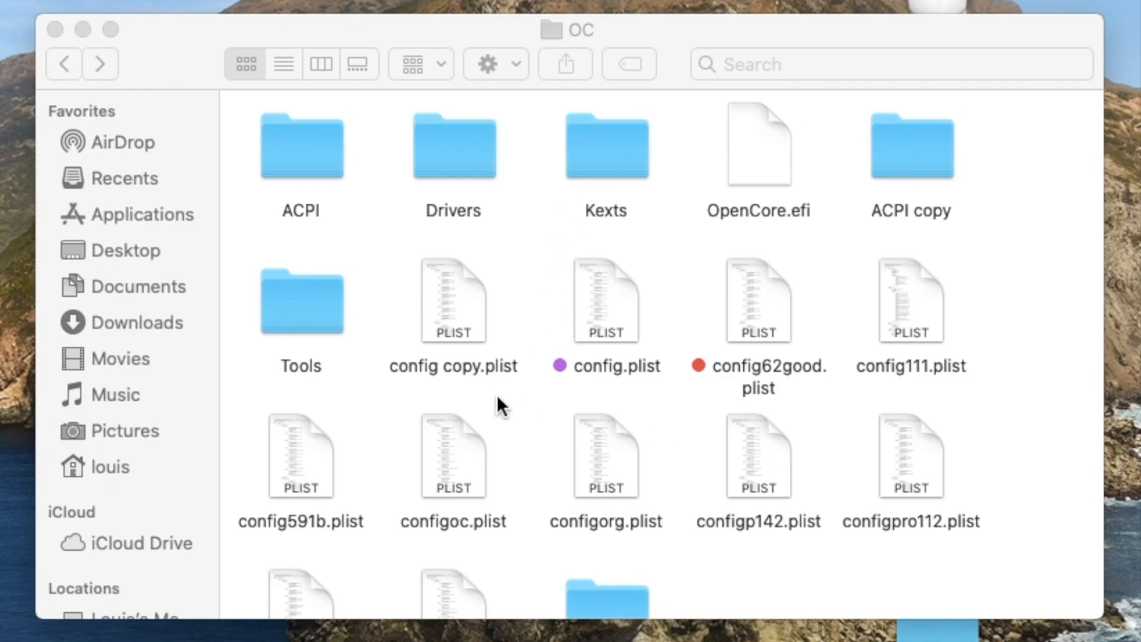
Look into OC's Tools folder, return to OC and bring up options for config.plist.
double_click(300, 299)
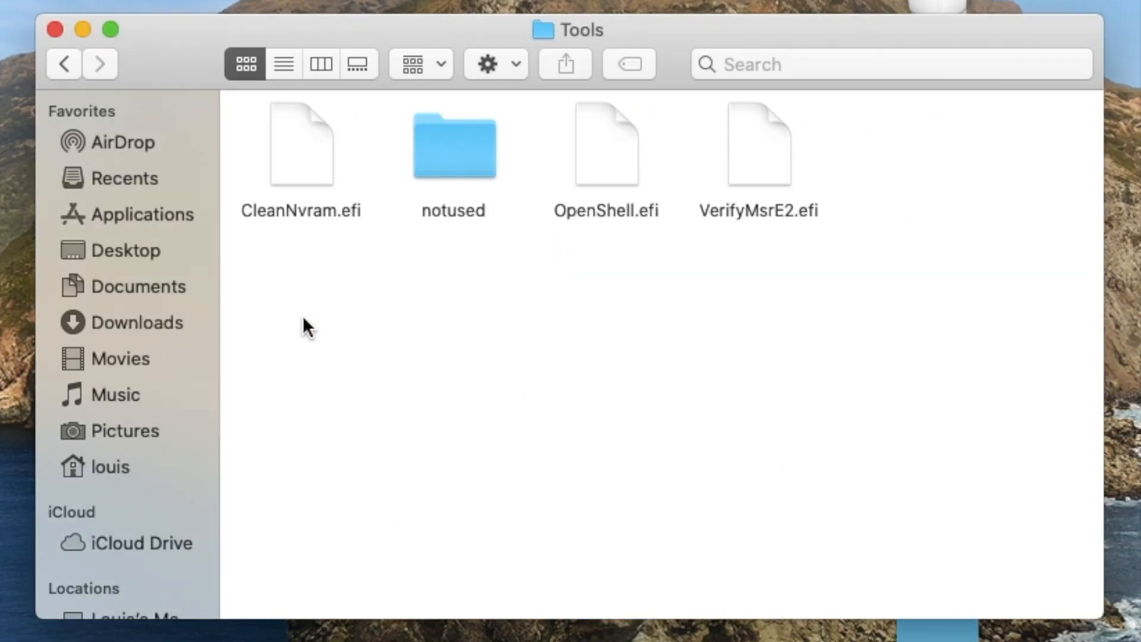
mouse_move(628, 225)
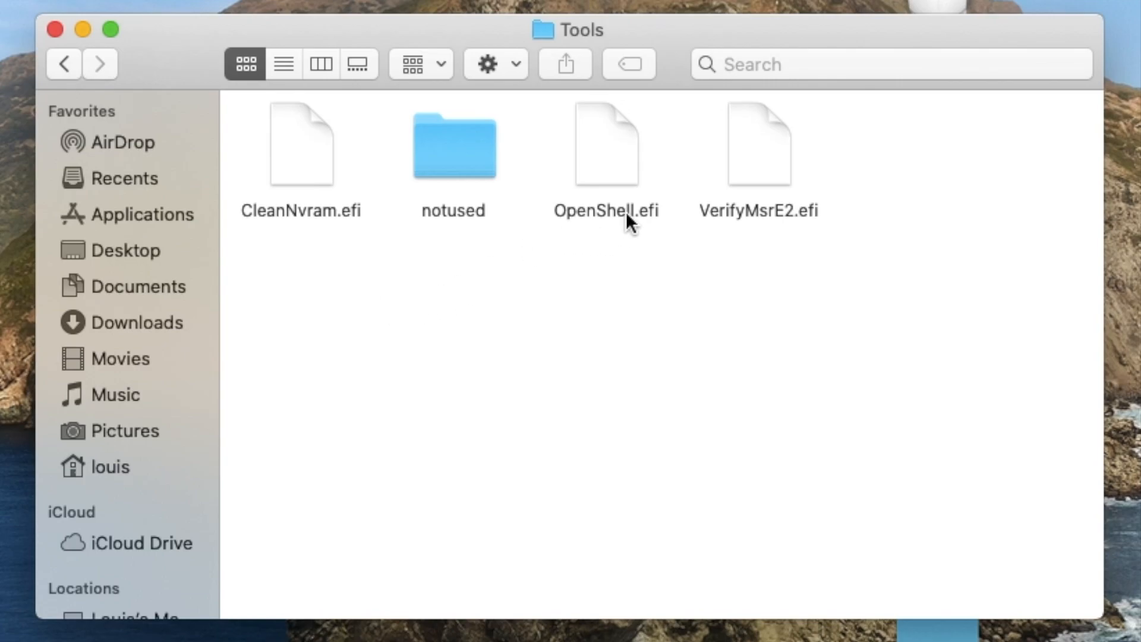
mouse_move(251, 195)
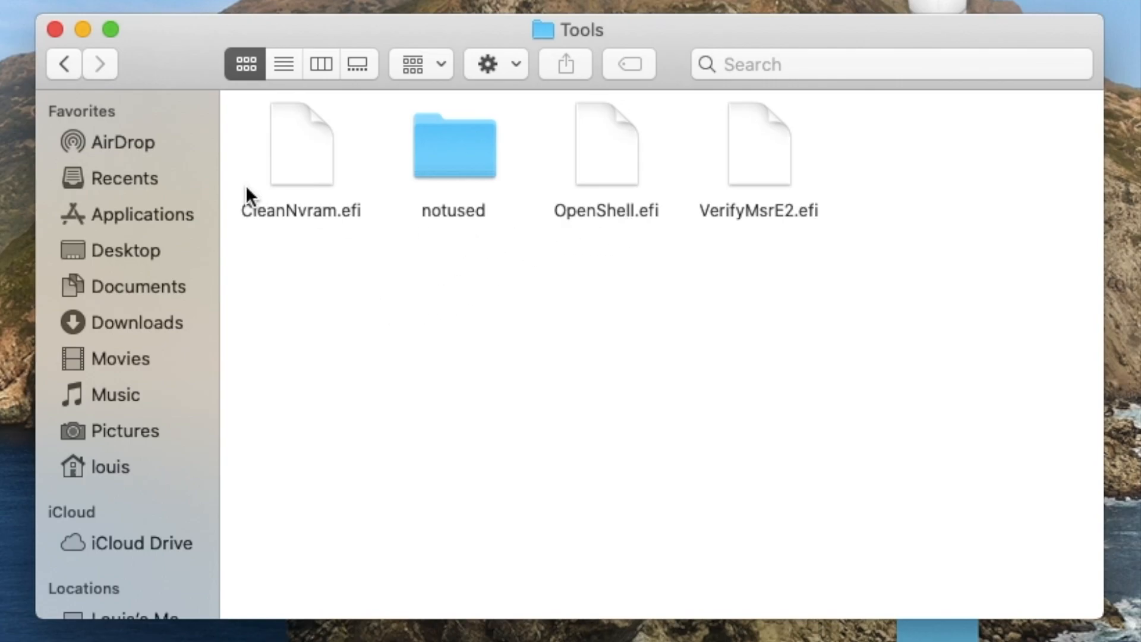
click(64, 63)
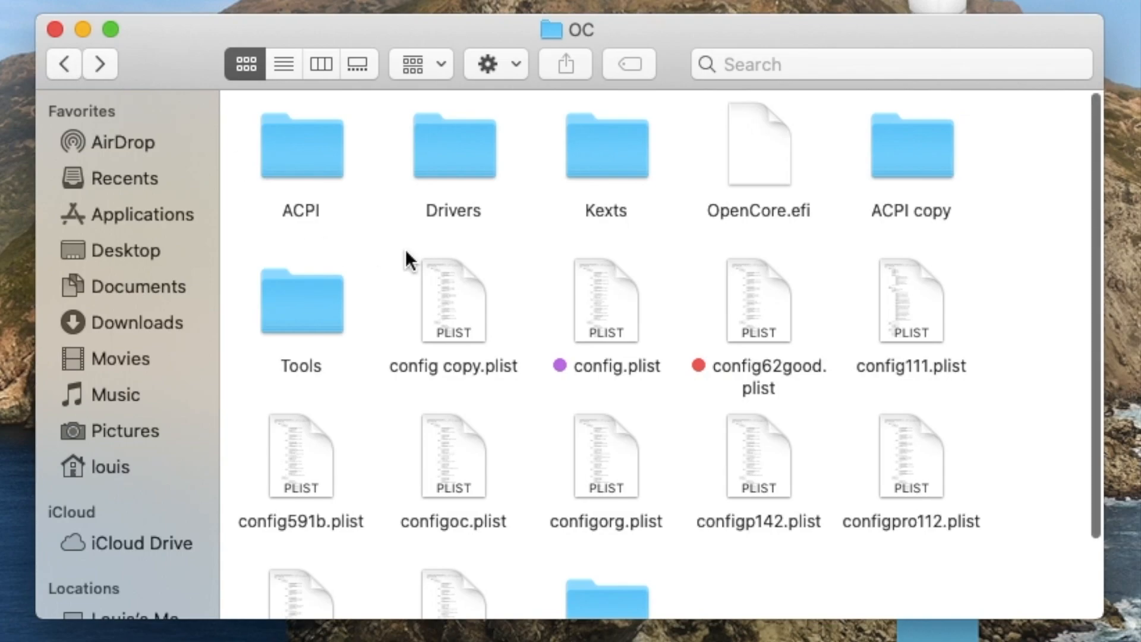
right_click(605, 365)
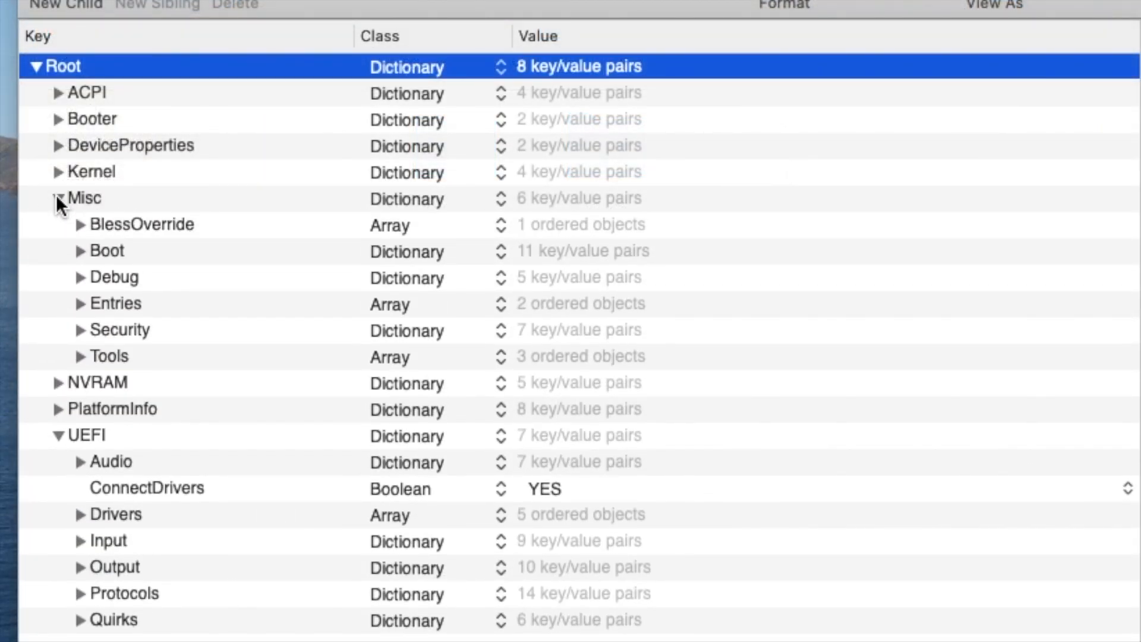
Expand Misc Tools (OpenShell, CleanNvram) and the Misc Entries Windows81 custom entry.
click(82, 355)
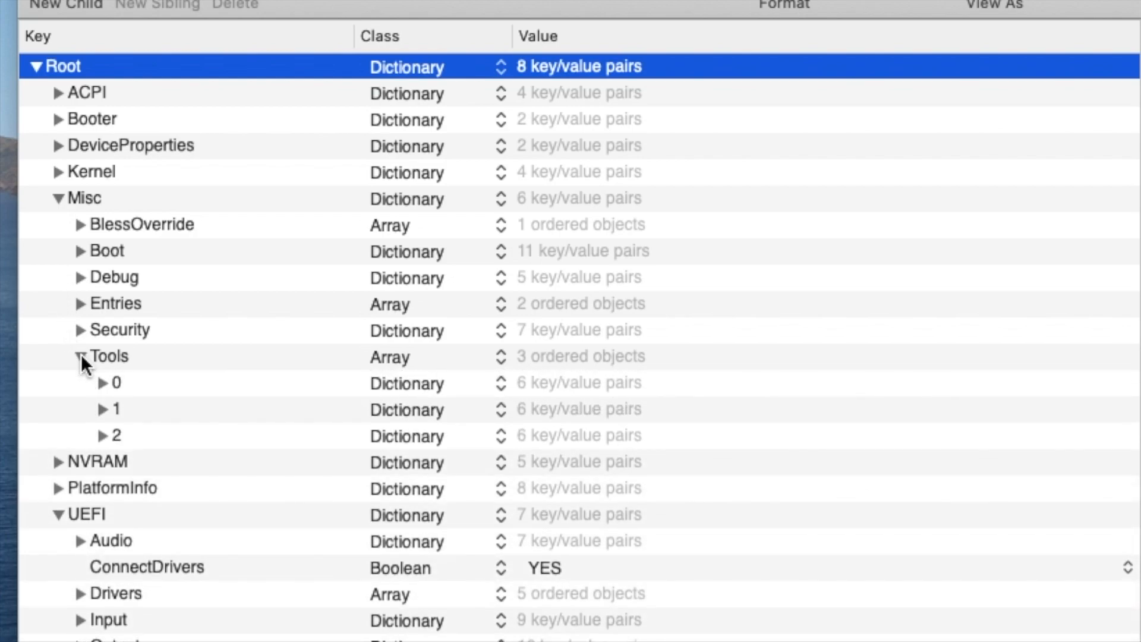
click(106, 382)
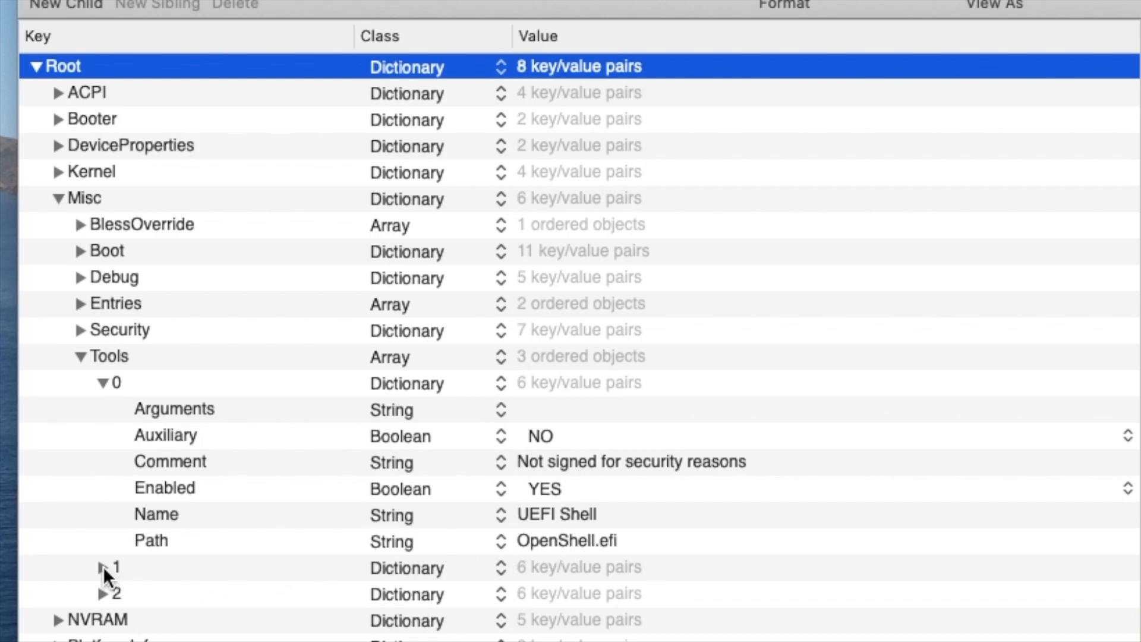
click(105, 567)
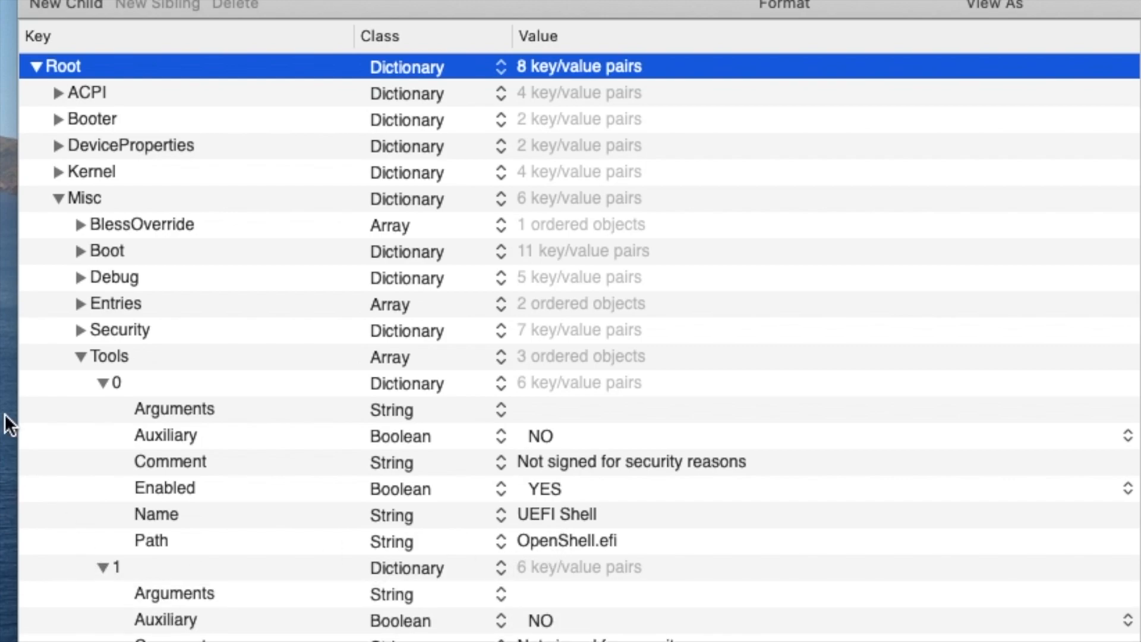
scroll(down, 3)
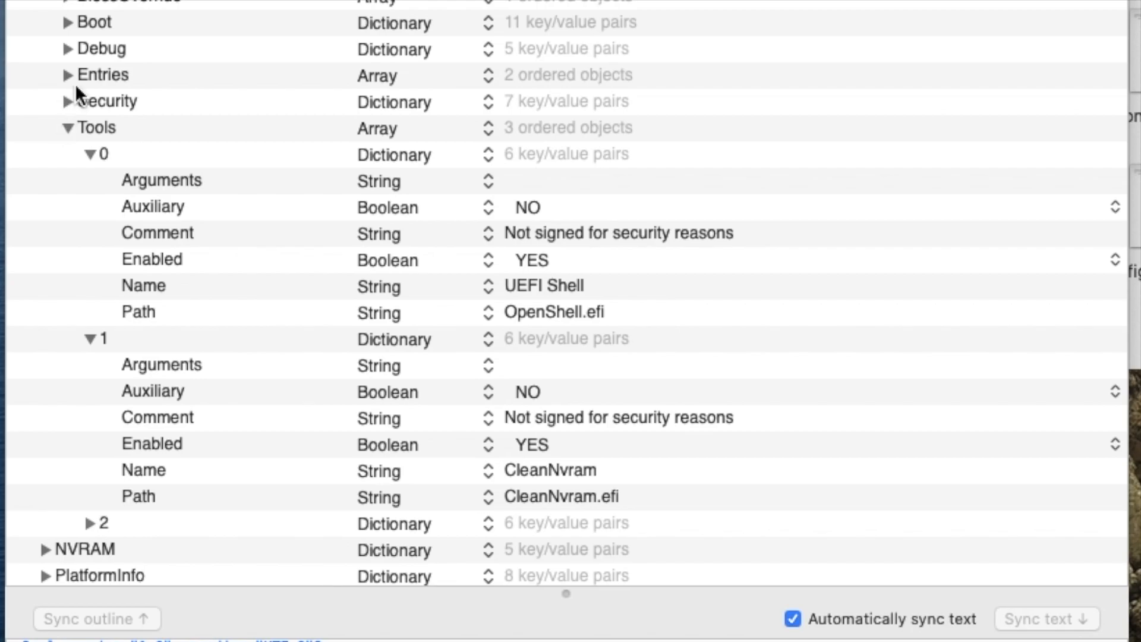
click(67, 74)
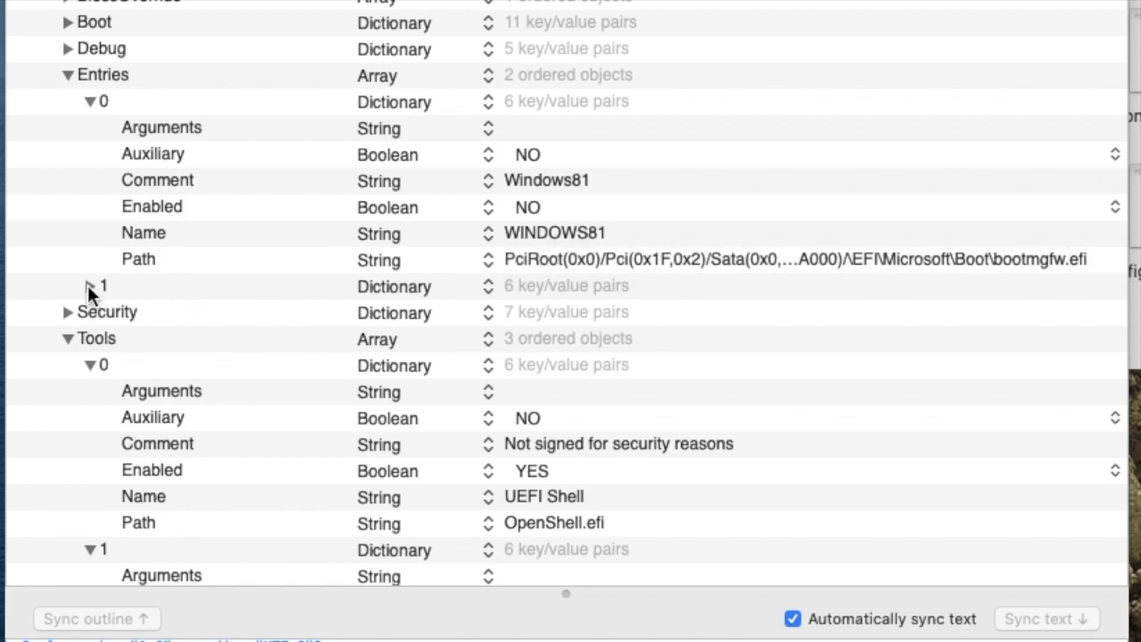
click(89, 287)
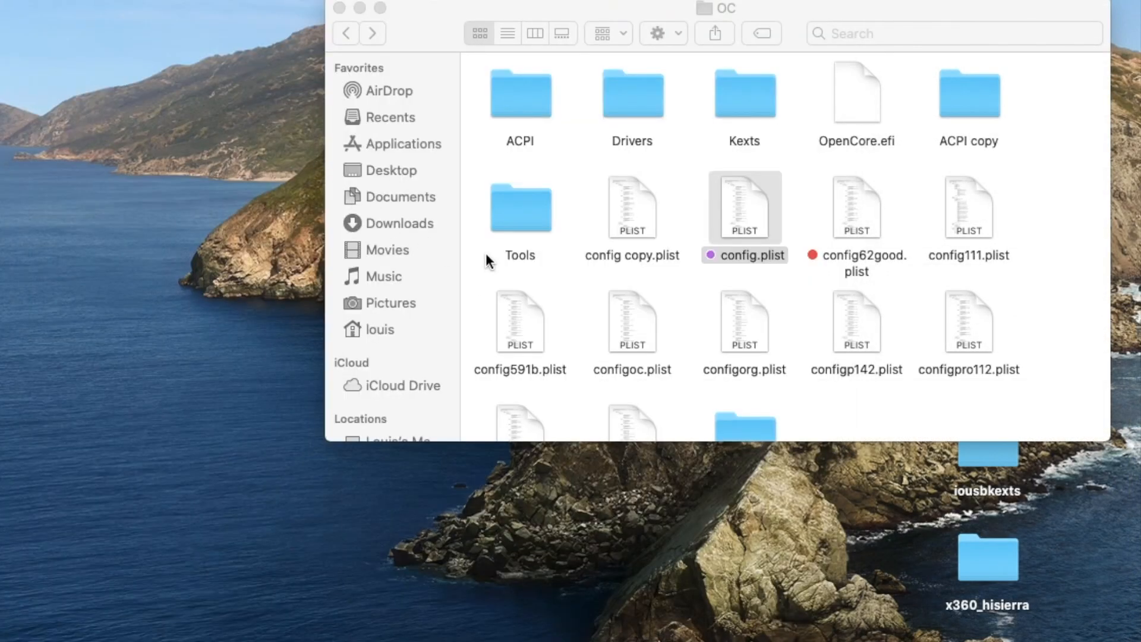
View the Tools folder's efi files, then close the Finder window.
double_click(520, 208)
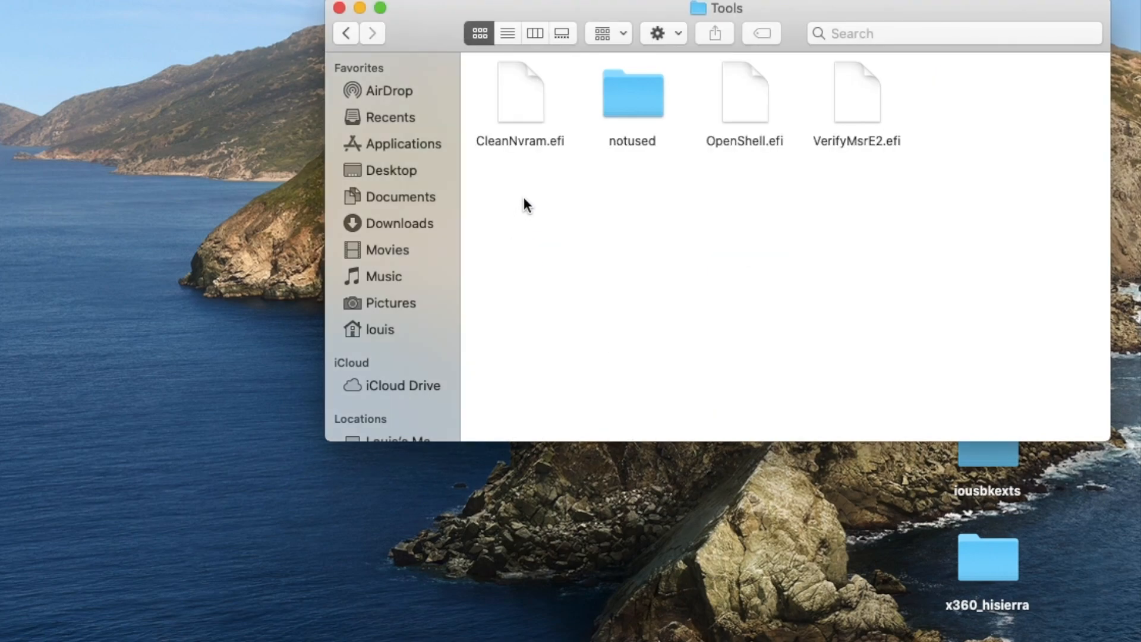
mouse_move(738, 154)
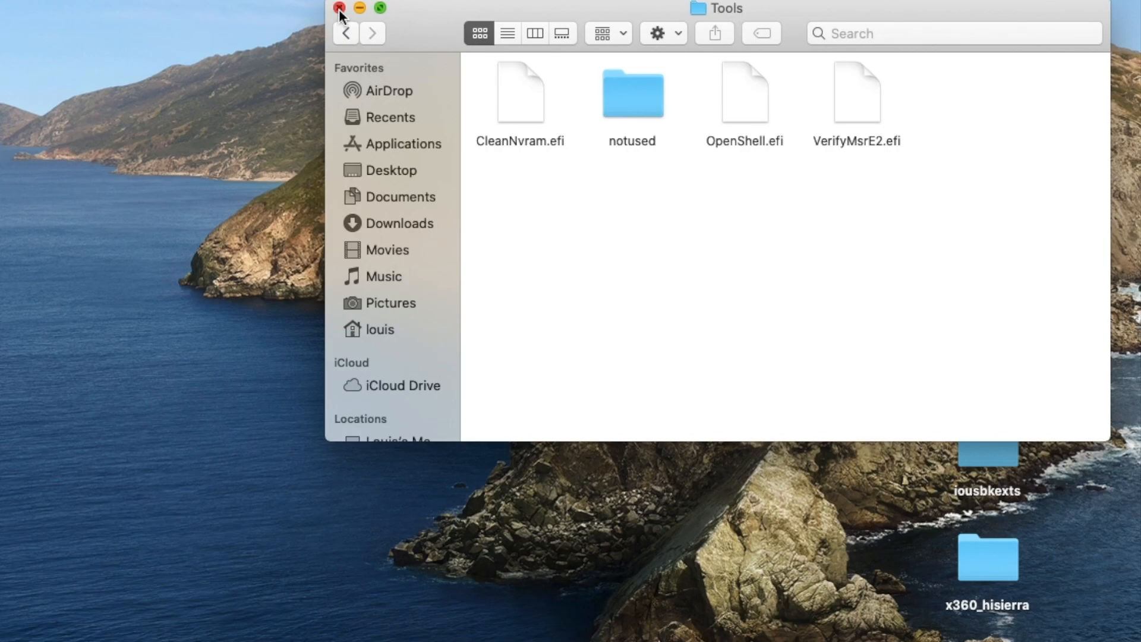
click(339, 8)
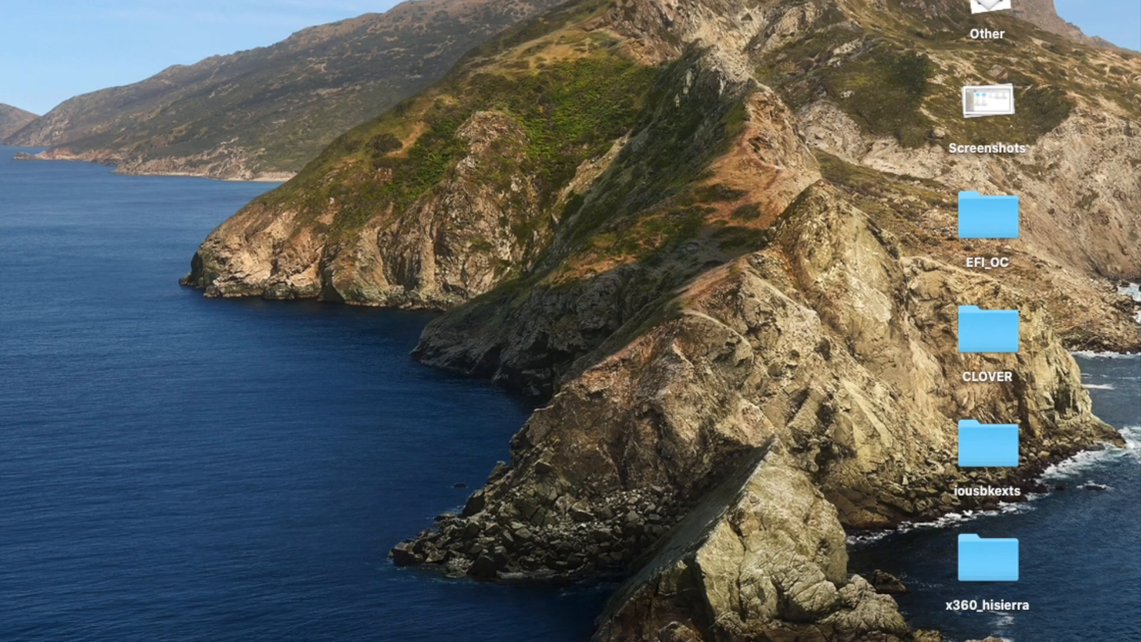
mouse_move(917, 118)
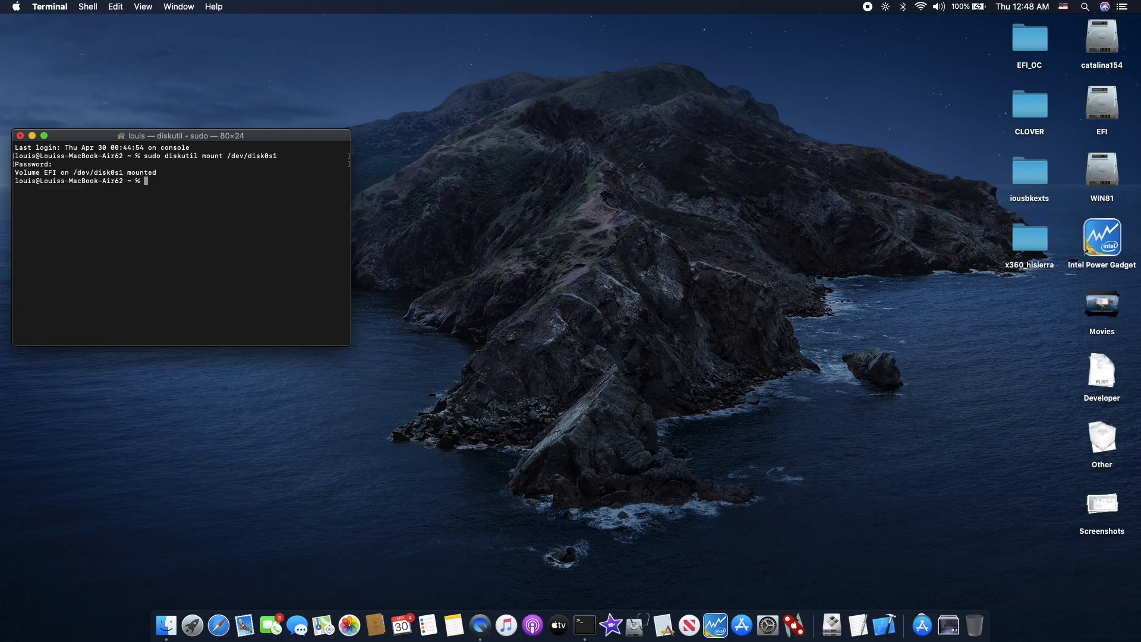
Navigate the remounted EFI volume to EFI/OC and bring up options for config.plist.
double_click(1100, 105)
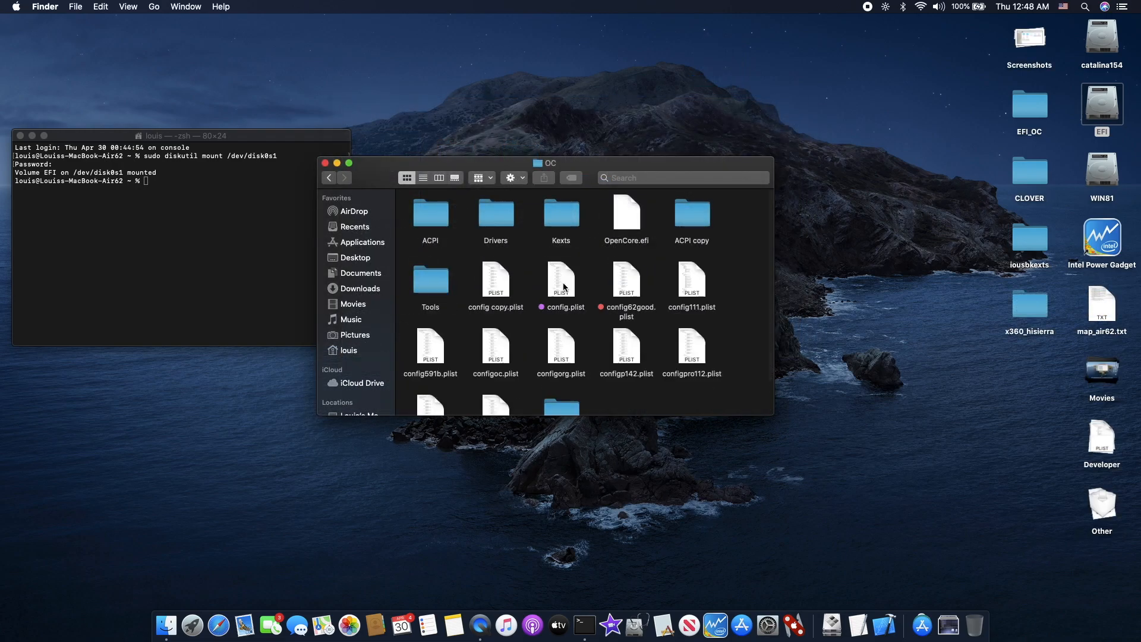
mouse_move(560, 284)
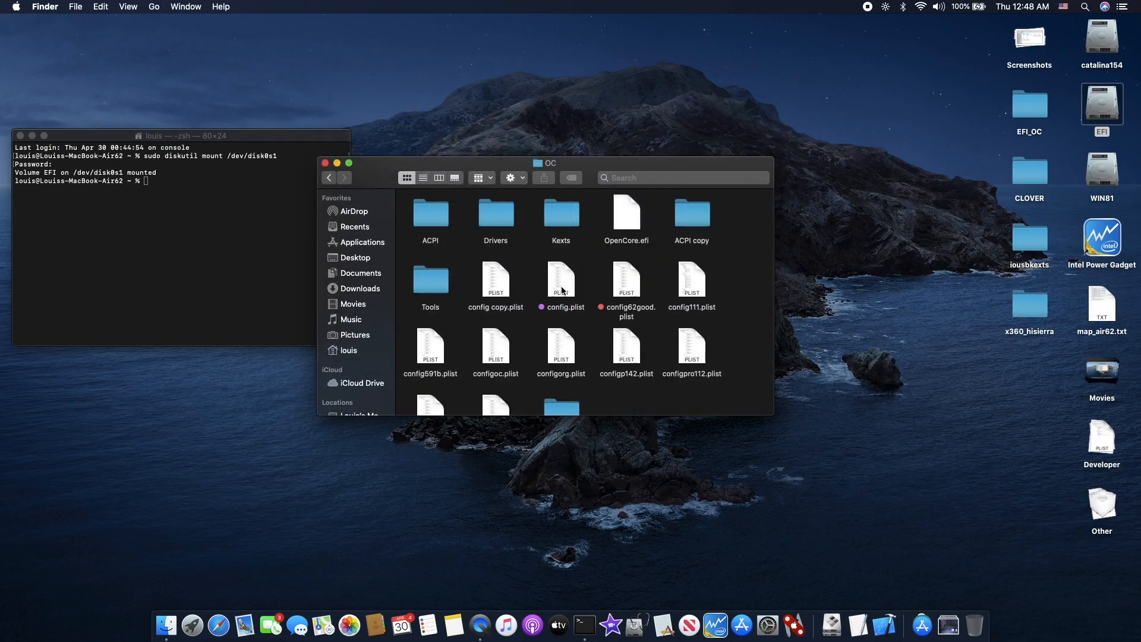
click(560, 283)
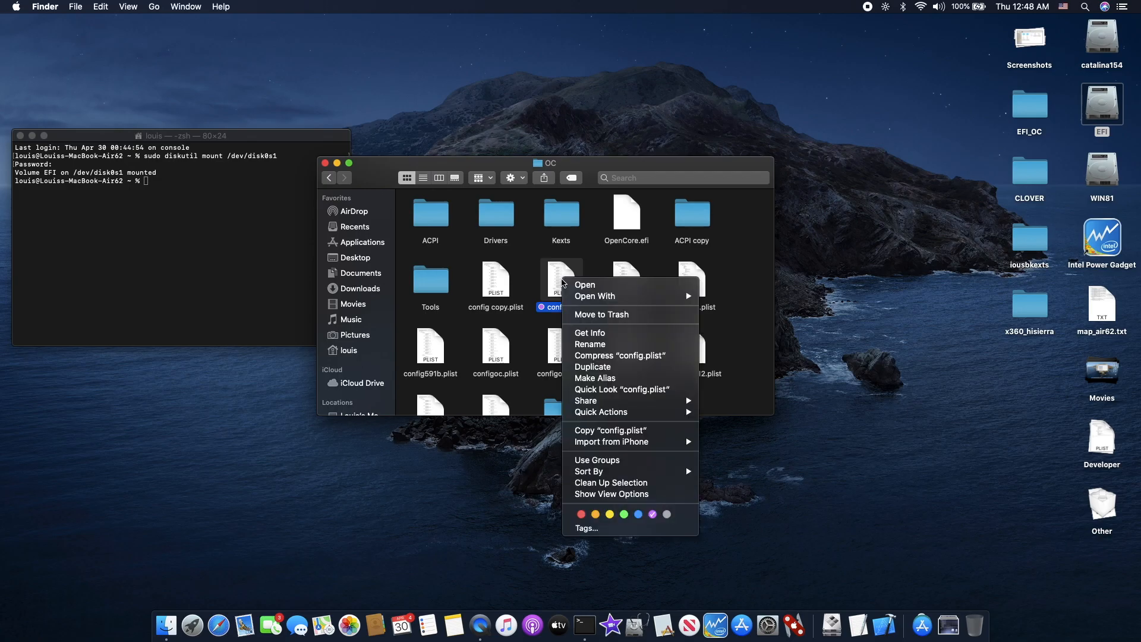
Load config.plist in PlistEdit Pro and expand Misc > Entries > 0, the CustomOS entry.
click(585, 284)
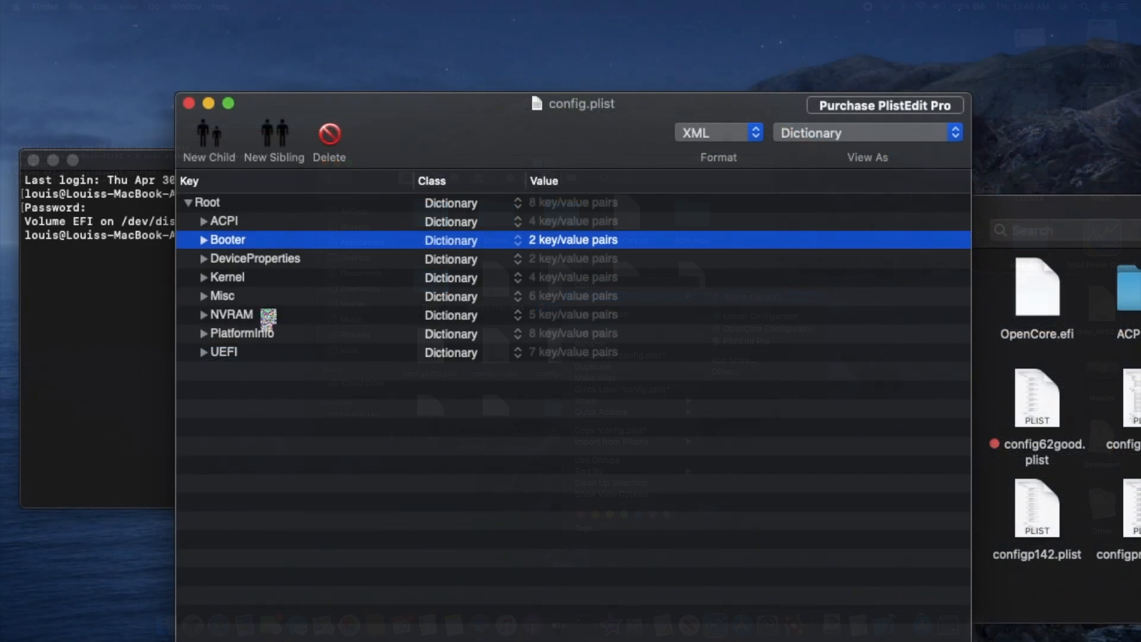
click(204, 296)
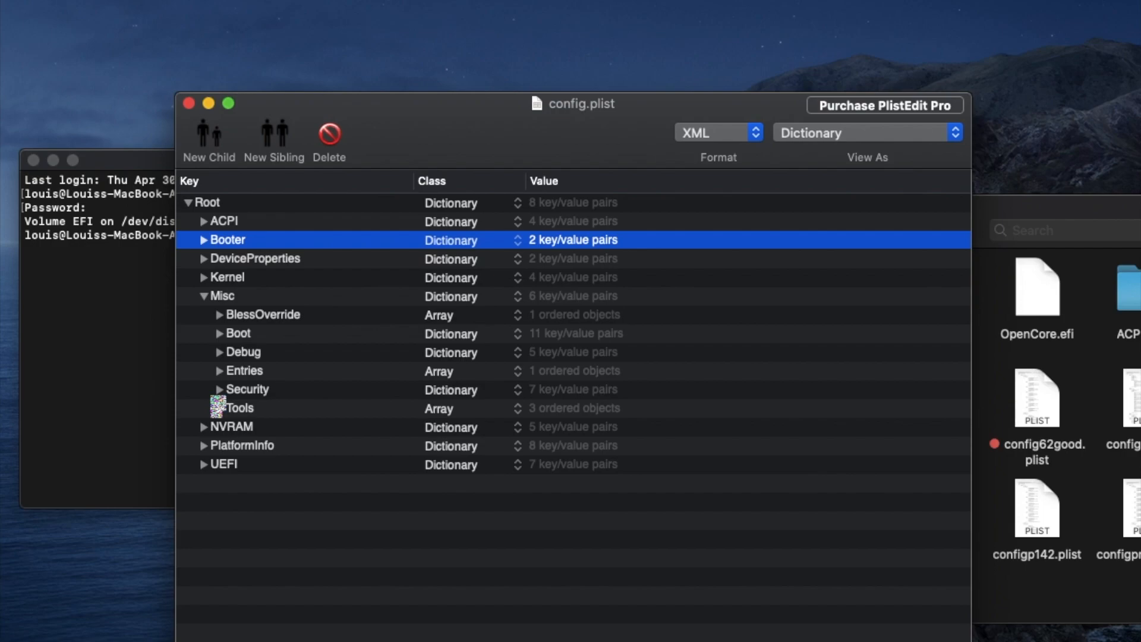
click(217, 371)
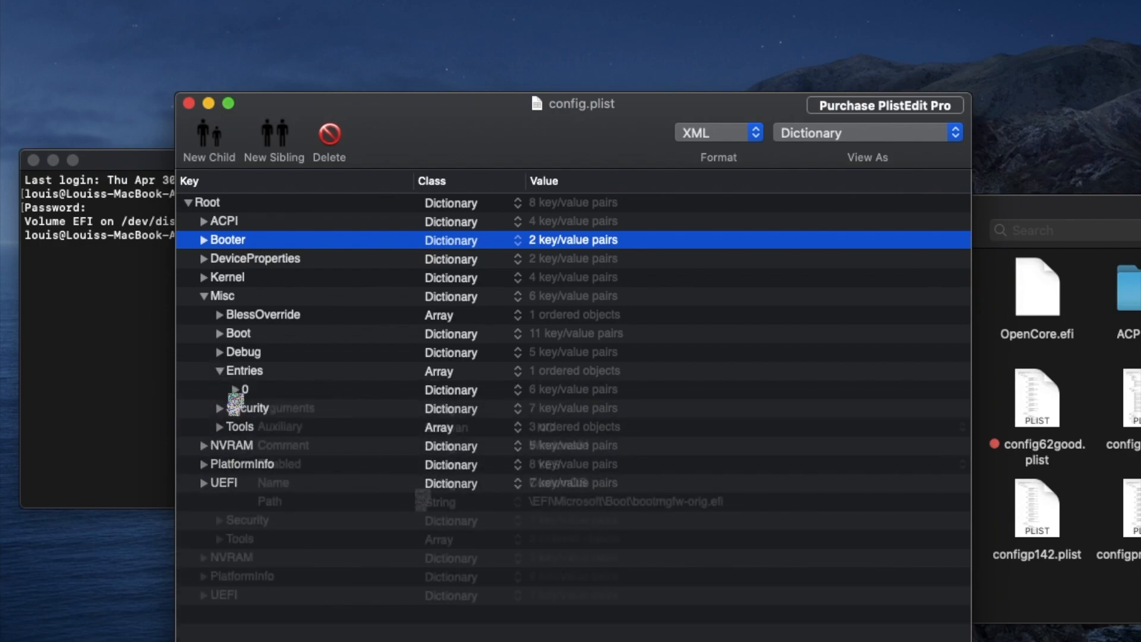
click(228, 390)
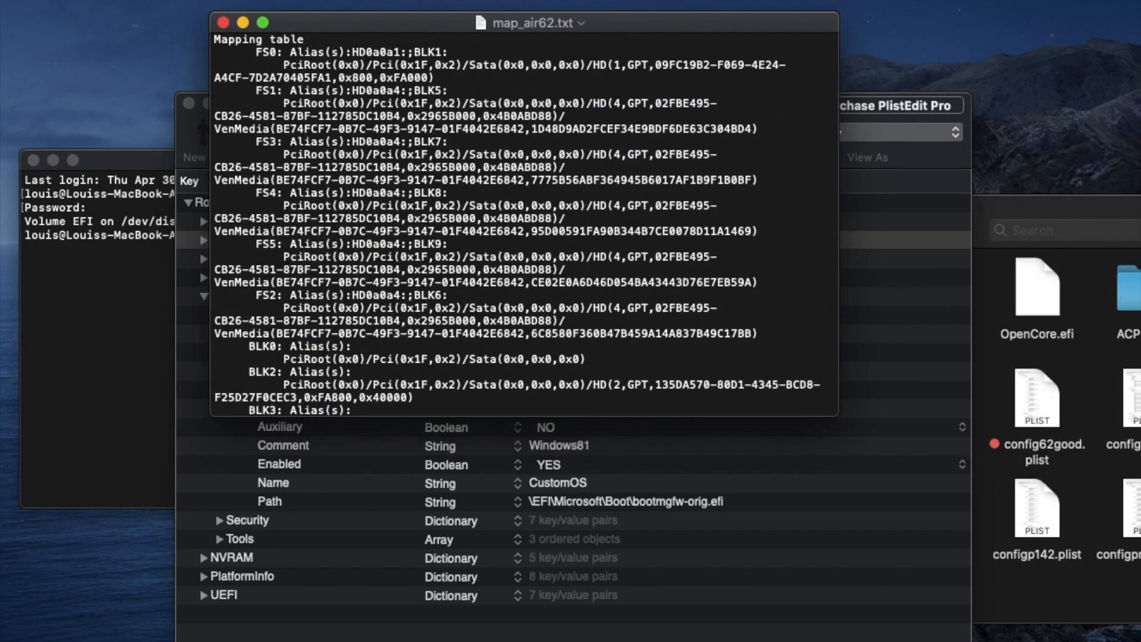
mouse_move(412, 137)
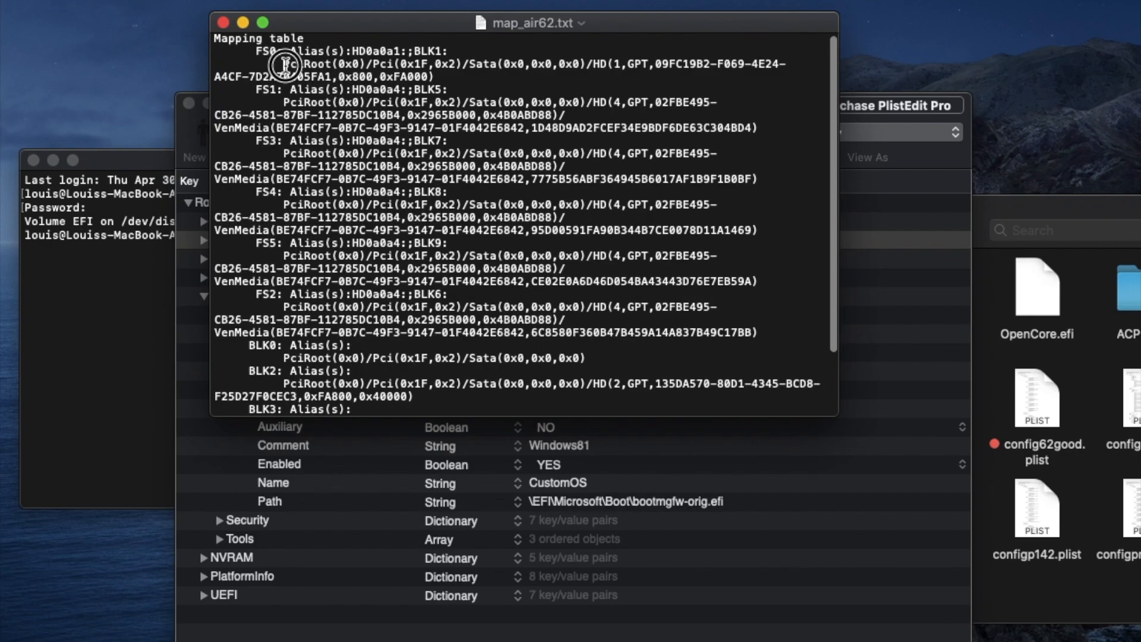
Select the FS0 PciRoot…HD(1,GPT,…) device path line in map_air62.txt for copying.
drag(284, 65, 398, 76)
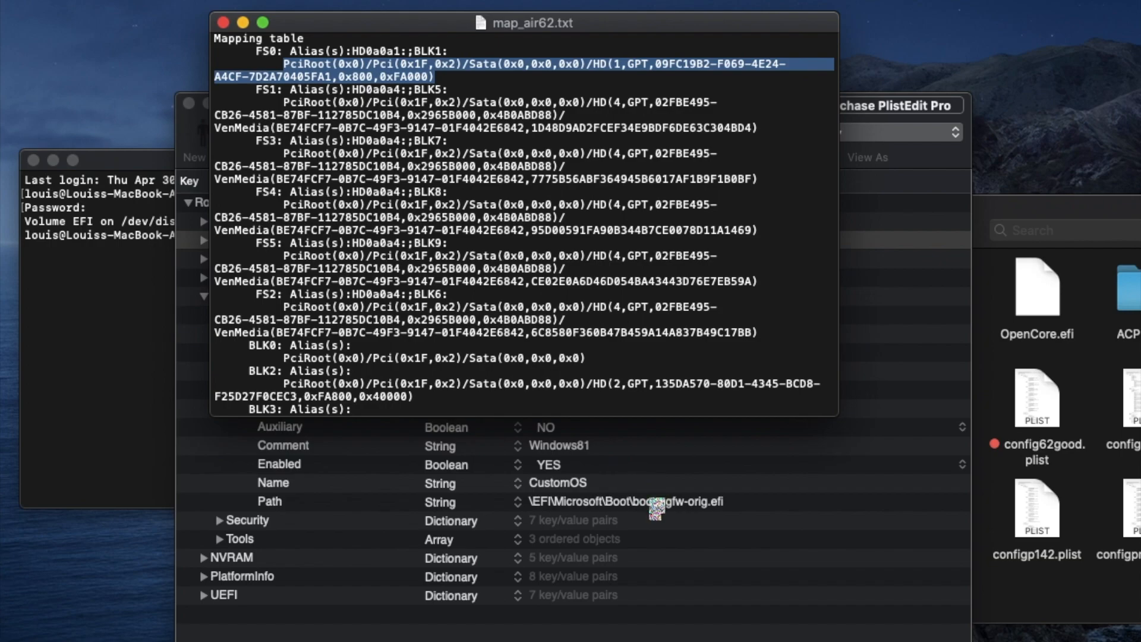
mouse_move(529, 507)
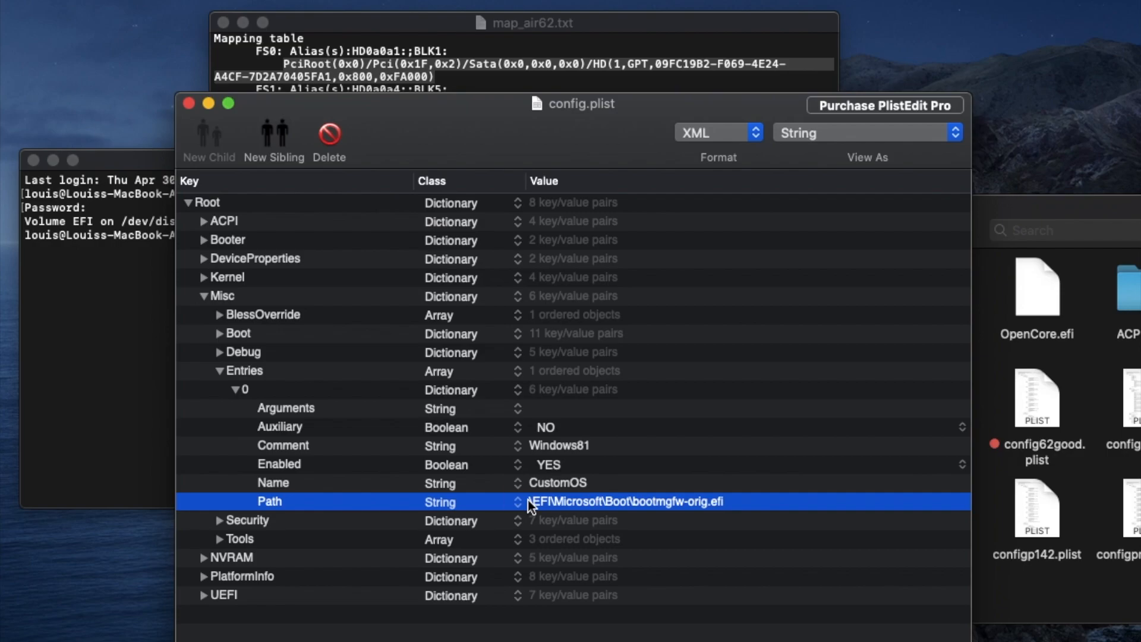
Prefix the entry's Path with the FS0 PciRoot device path before \EFI\Microsoft\Boot\bootmgfw-orig.efi.
double_click(627, 502)
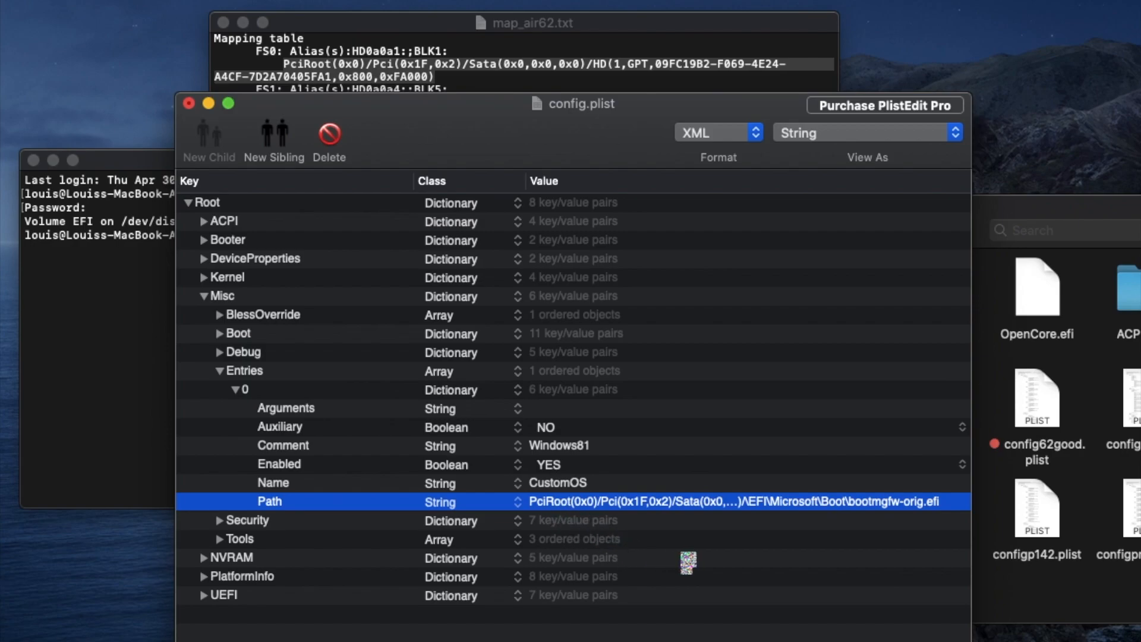
mouse_move(628, 527)
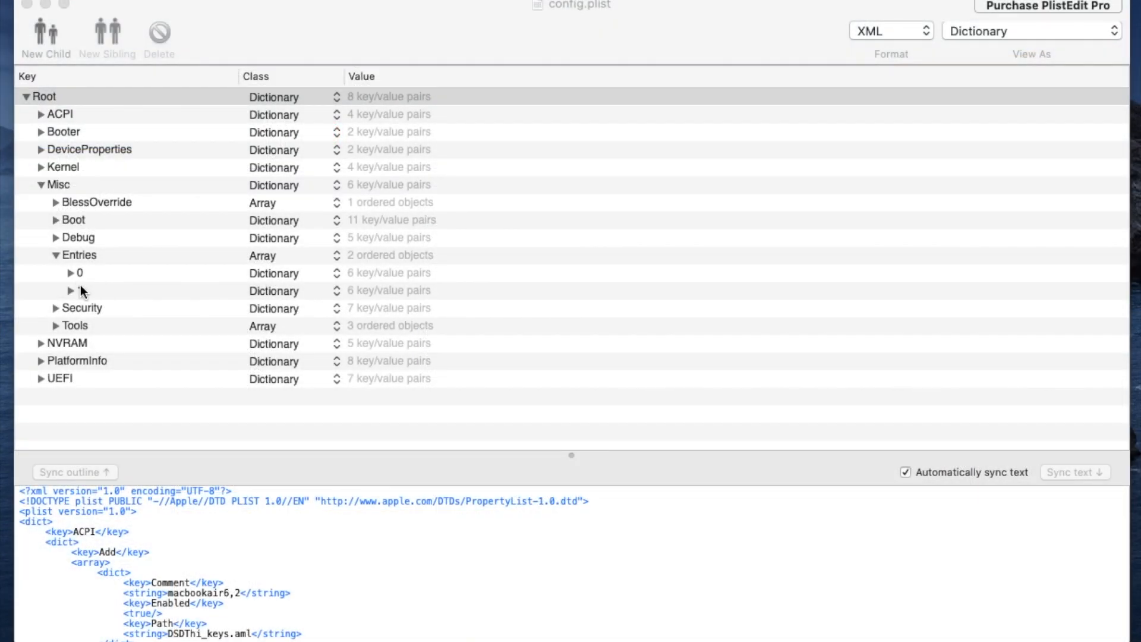
Expand Entries item 0 (WINDOWS81) and item 1 (CLOVER5 with CLOVERX64.efi) in the outline.
click(67, 272)
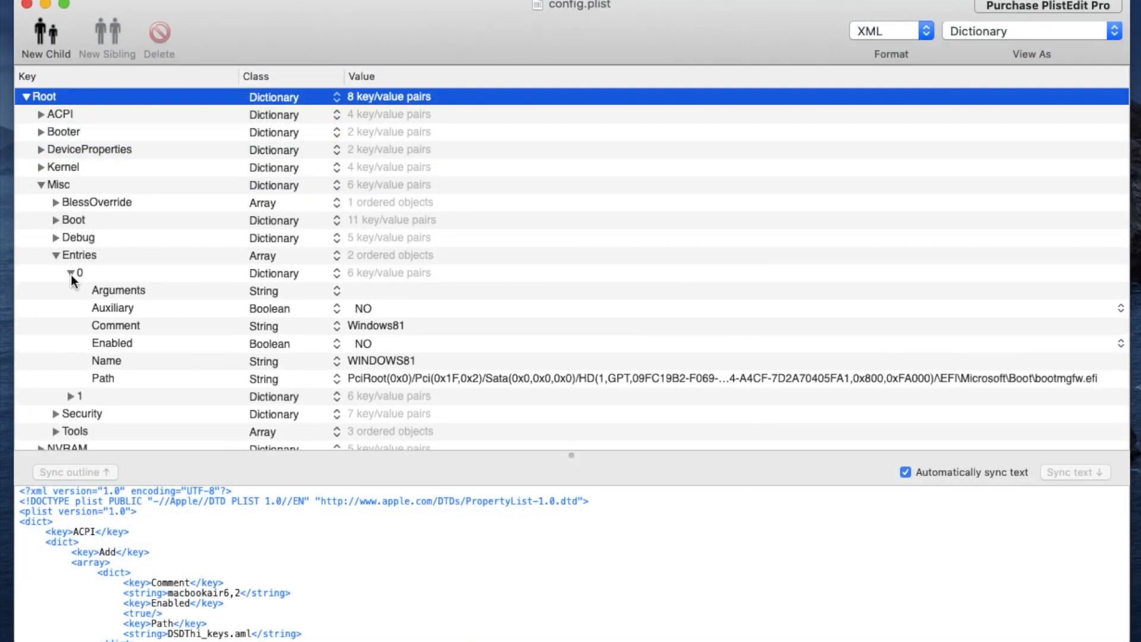
scroll(down, 3)
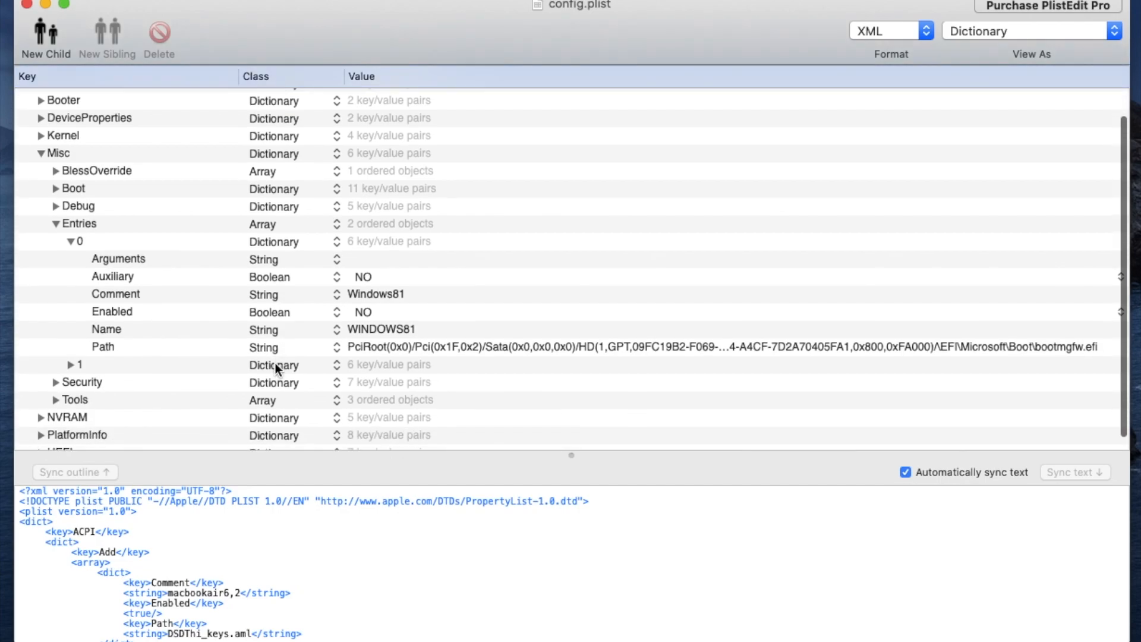
scroll(down, 3)
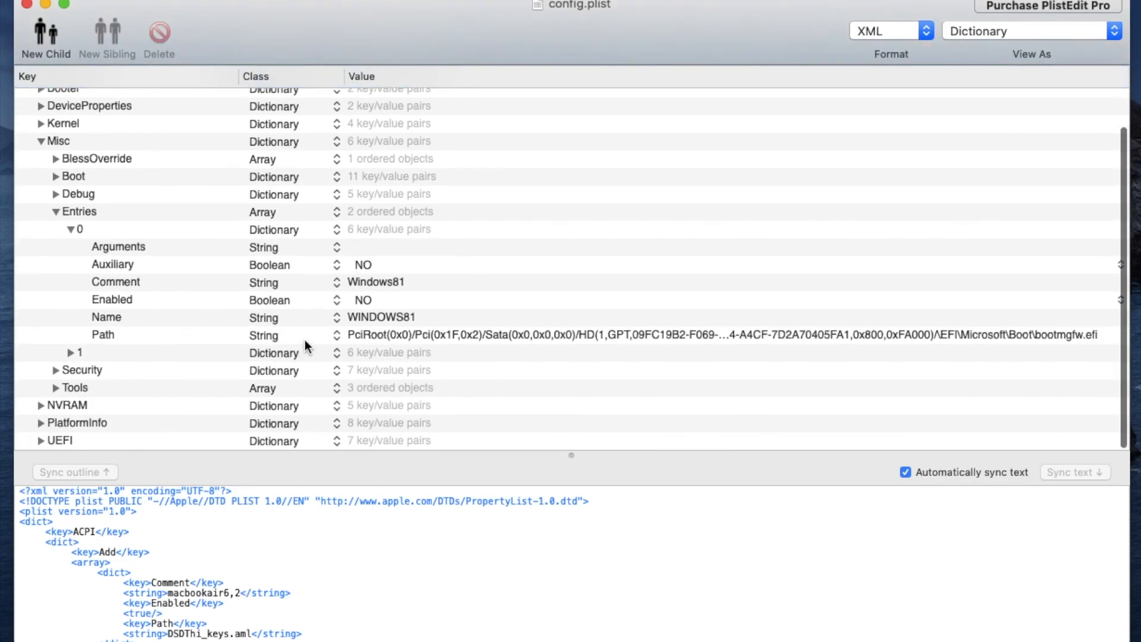
mouse_move(365, 300)
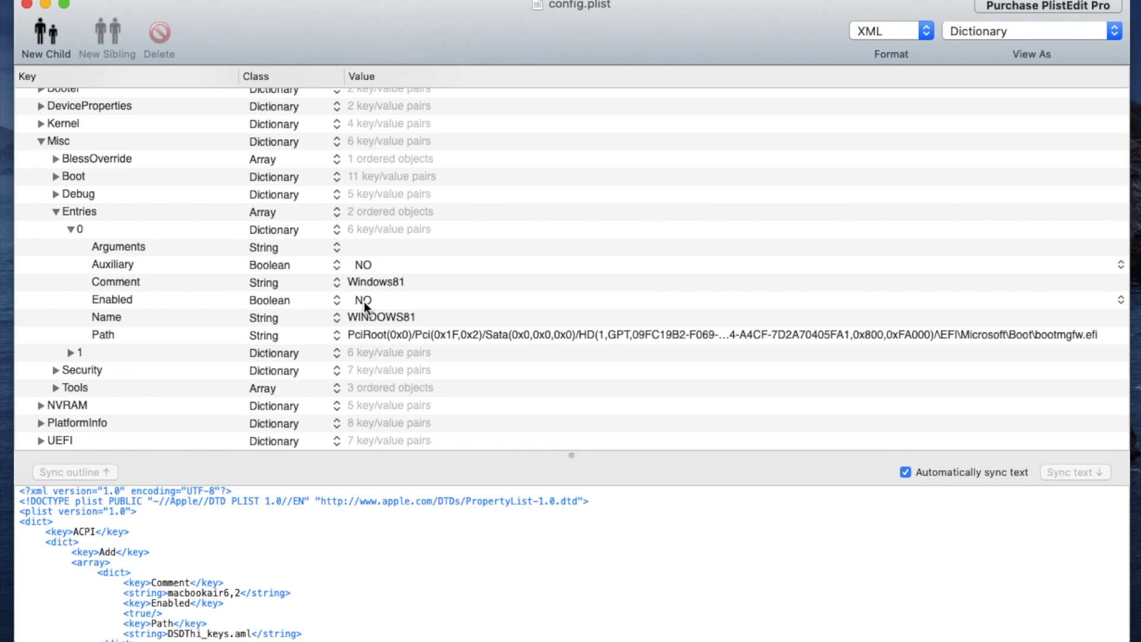
mouse_move(69, 358)
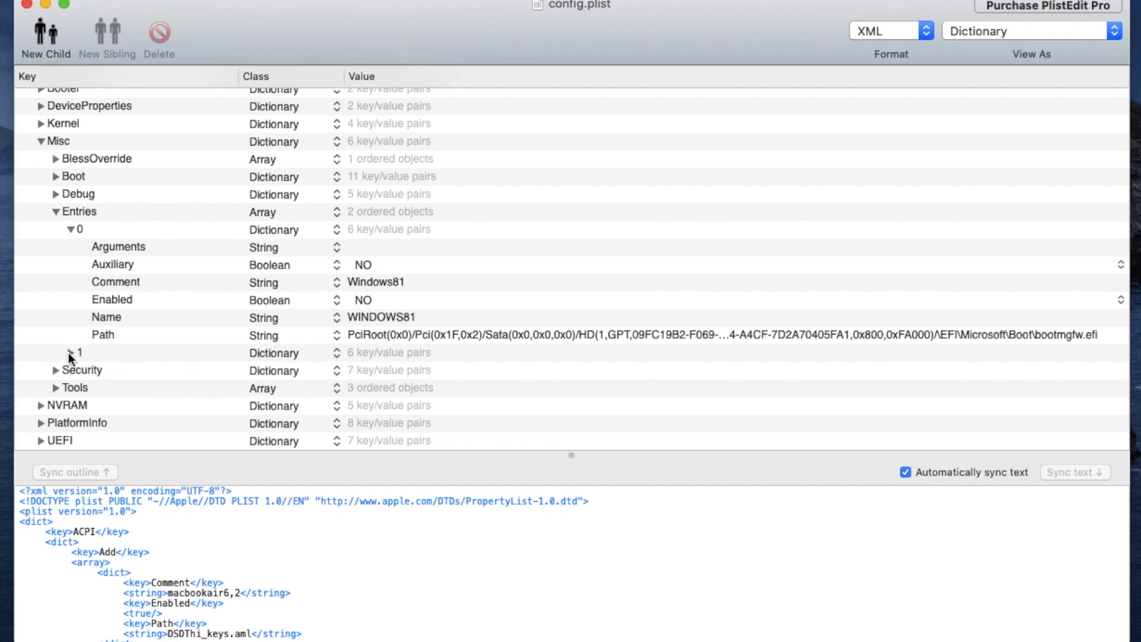
click(66, 352)
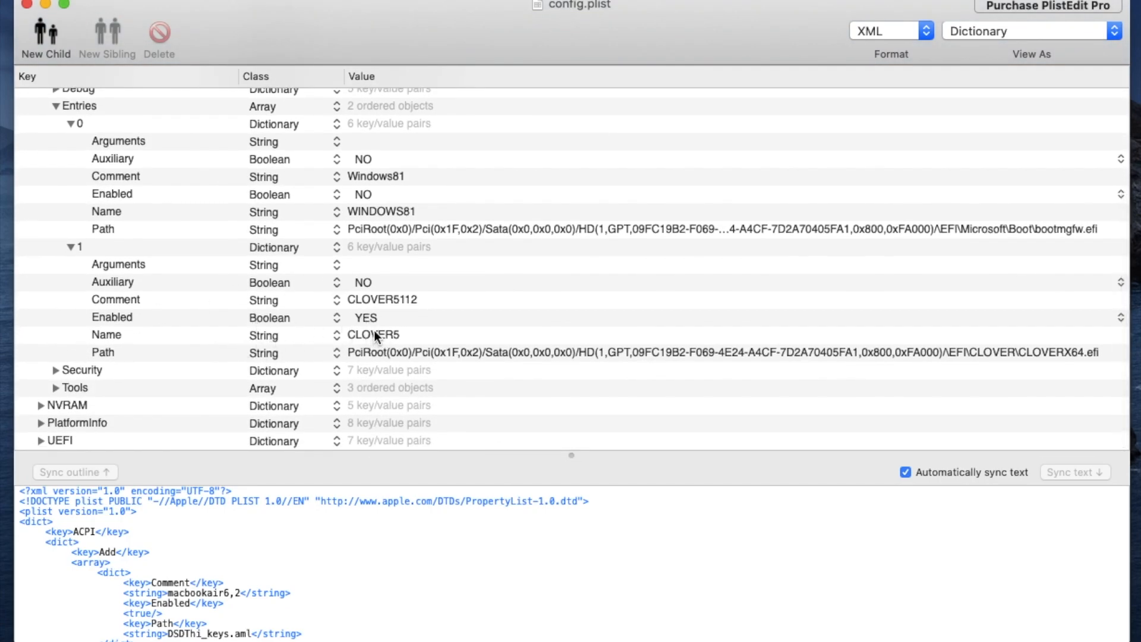
Append 112 to the Clover entry's Name making it CLOVER5112, keeping the CLOVERX64.efi path.
click(374, 335)
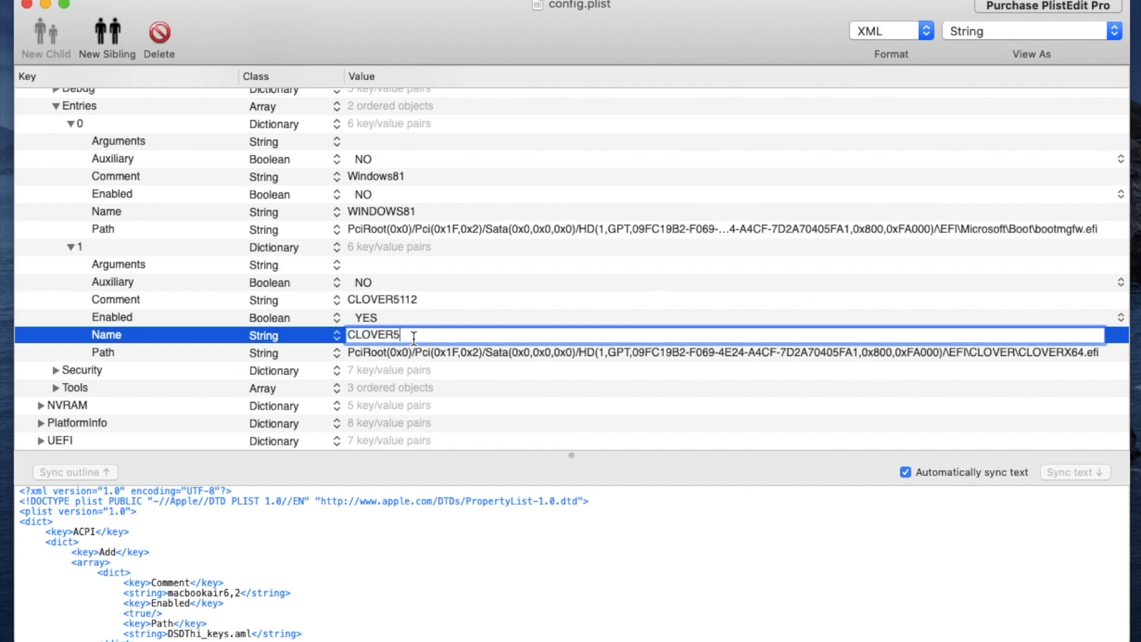
text(112)
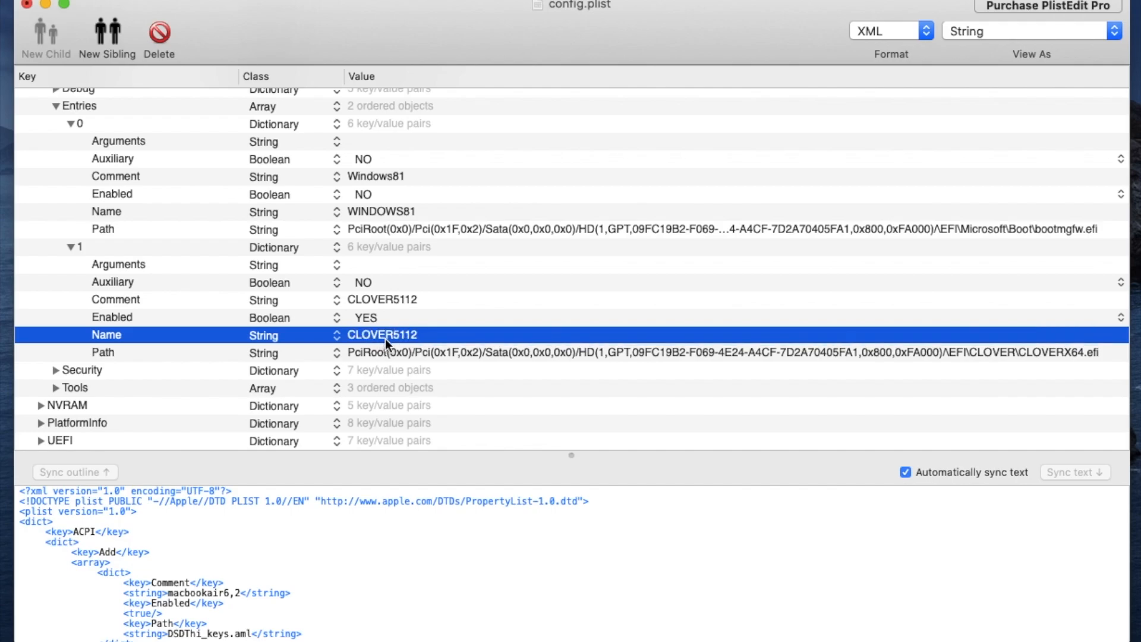
mouse_move(471, 335)
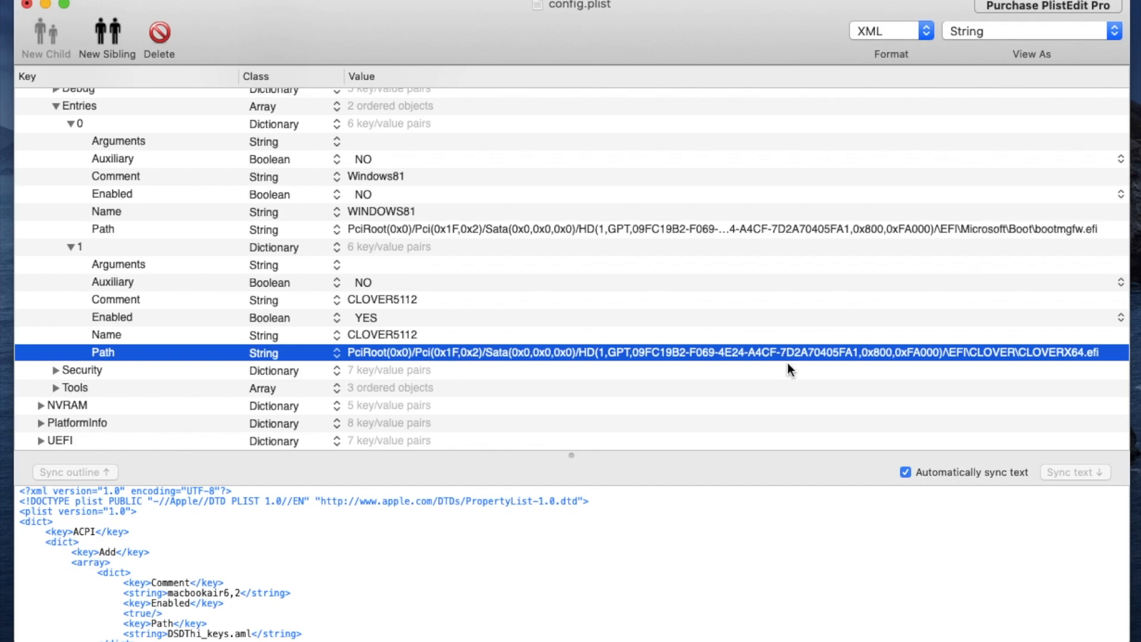
mouse_move(953, 360)
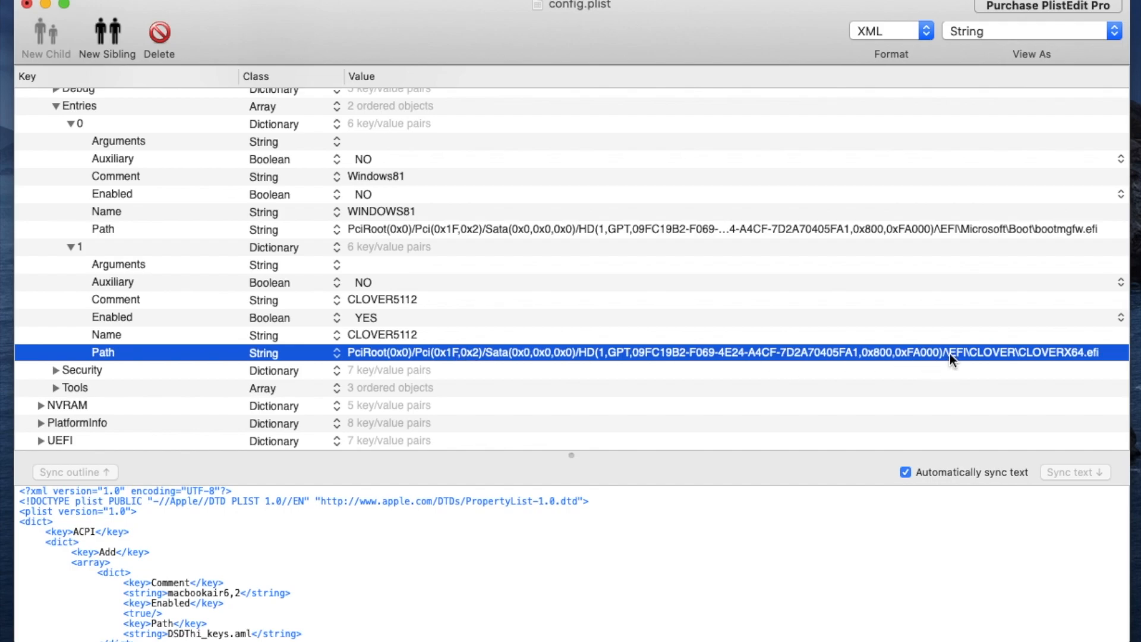
double_click(727, 352)
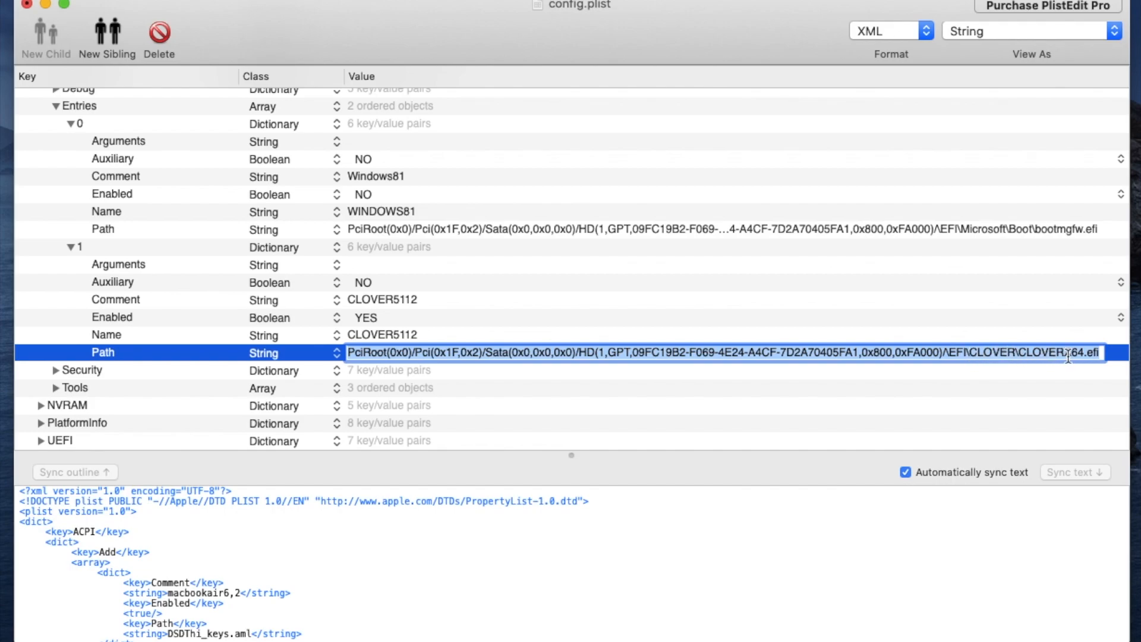
click(82, 370)
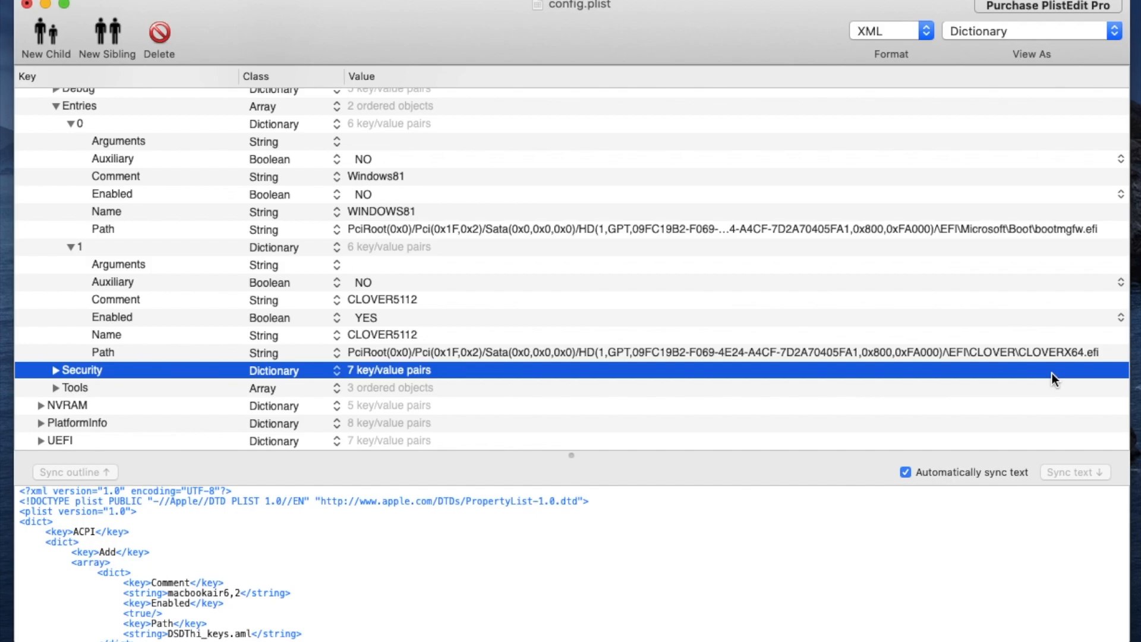
mouse_move(967, 258)
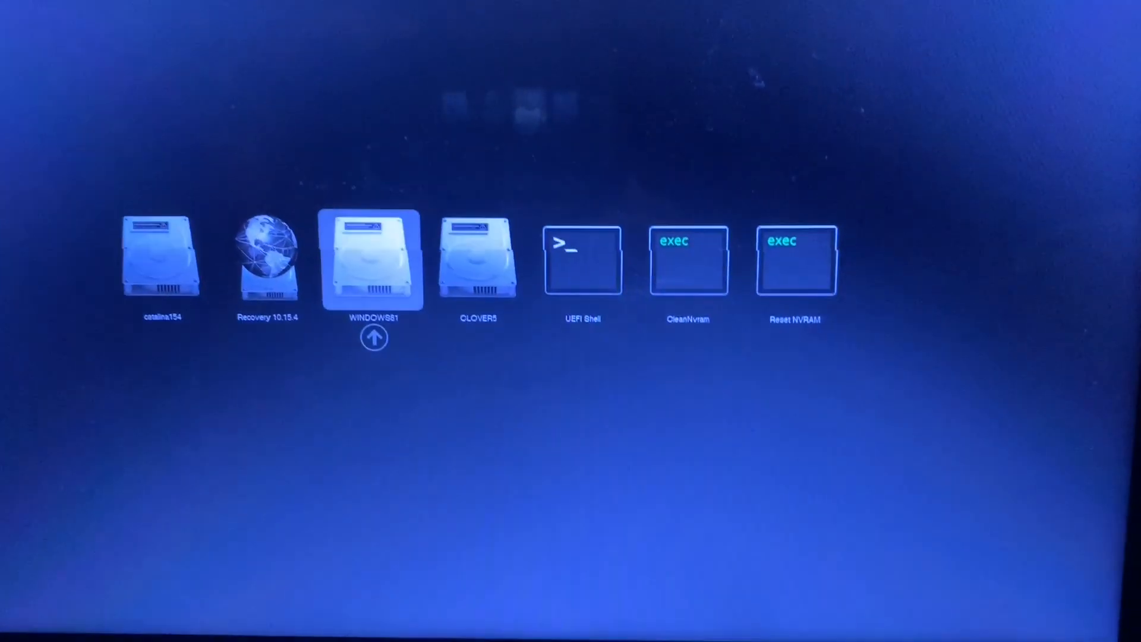
Move the picker selection between catalina154, WINDOWS81 and CLOVER5, ending on CLOVER5.
key(Right)
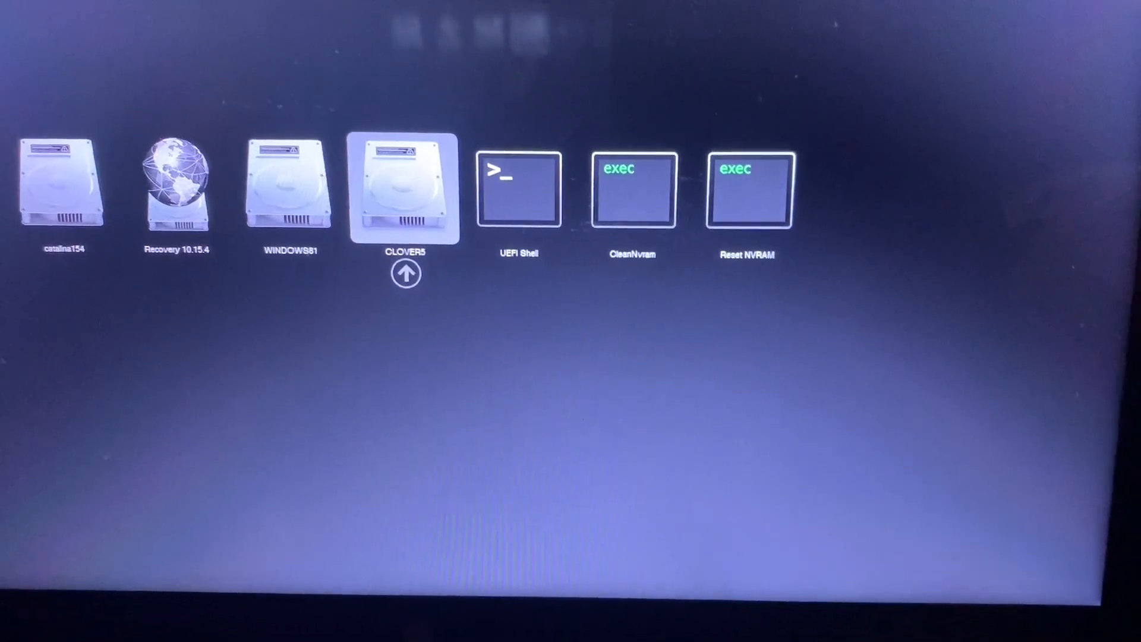
key(Left)
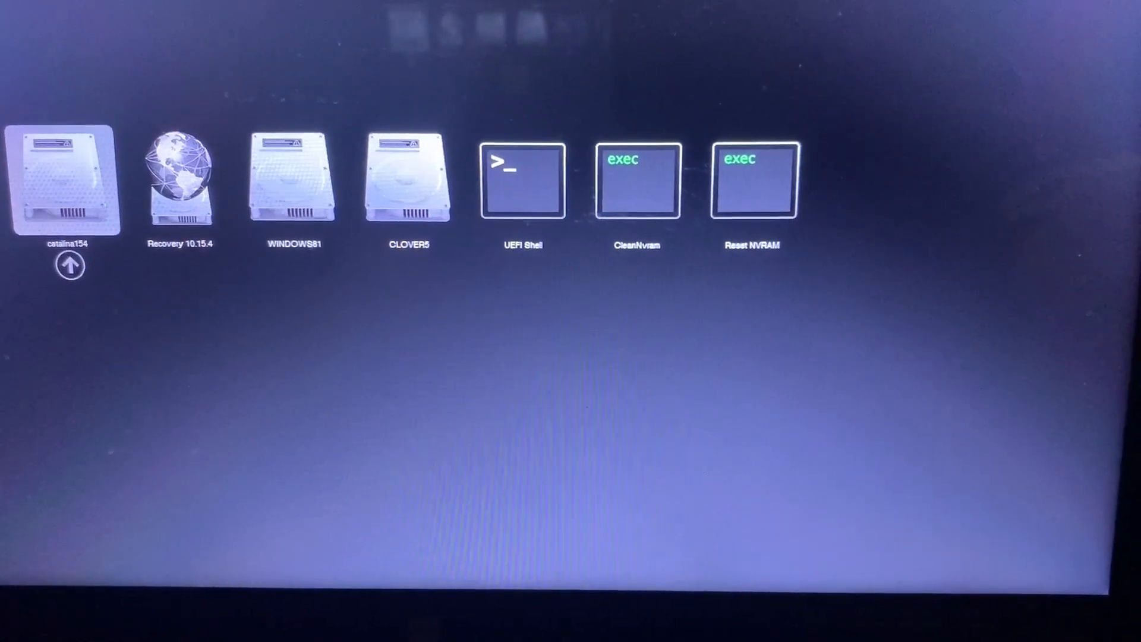
key(right)
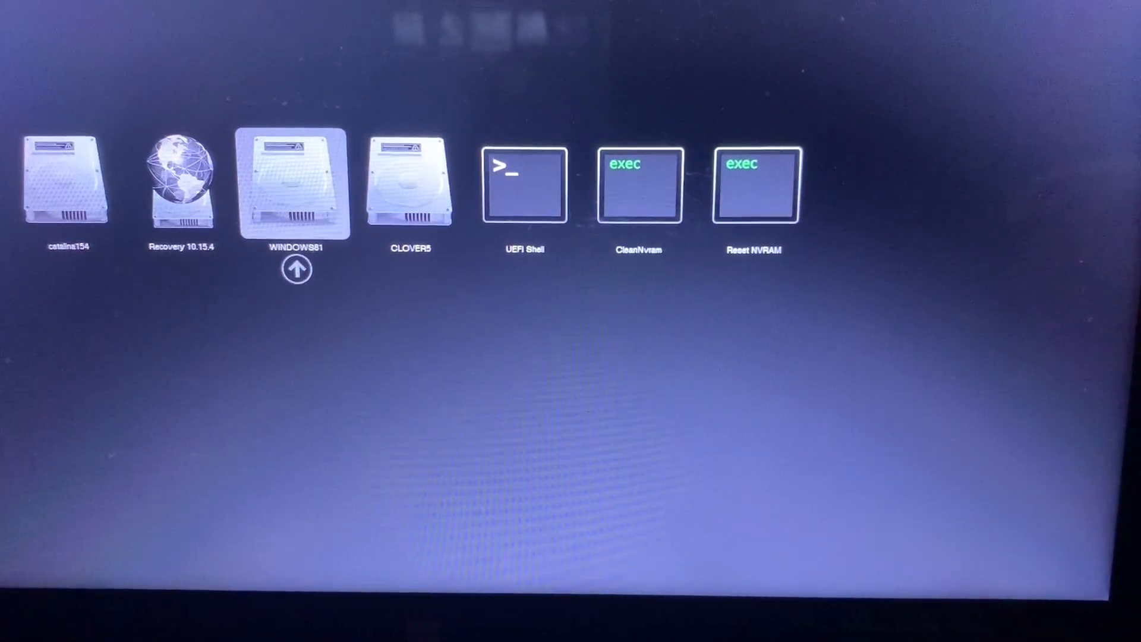
key(Right)
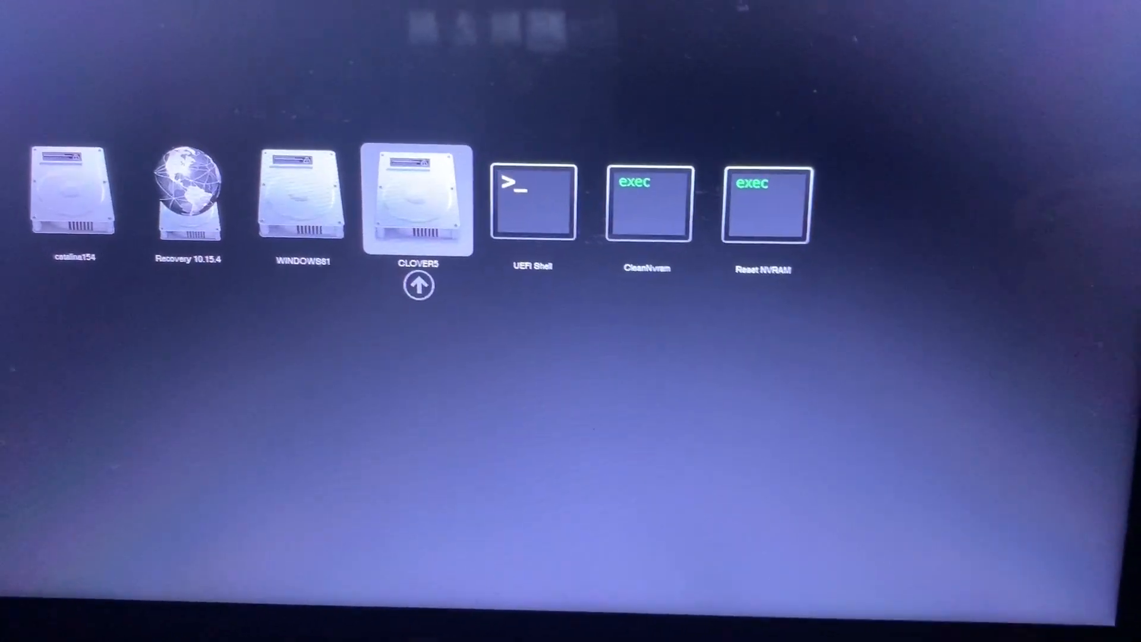